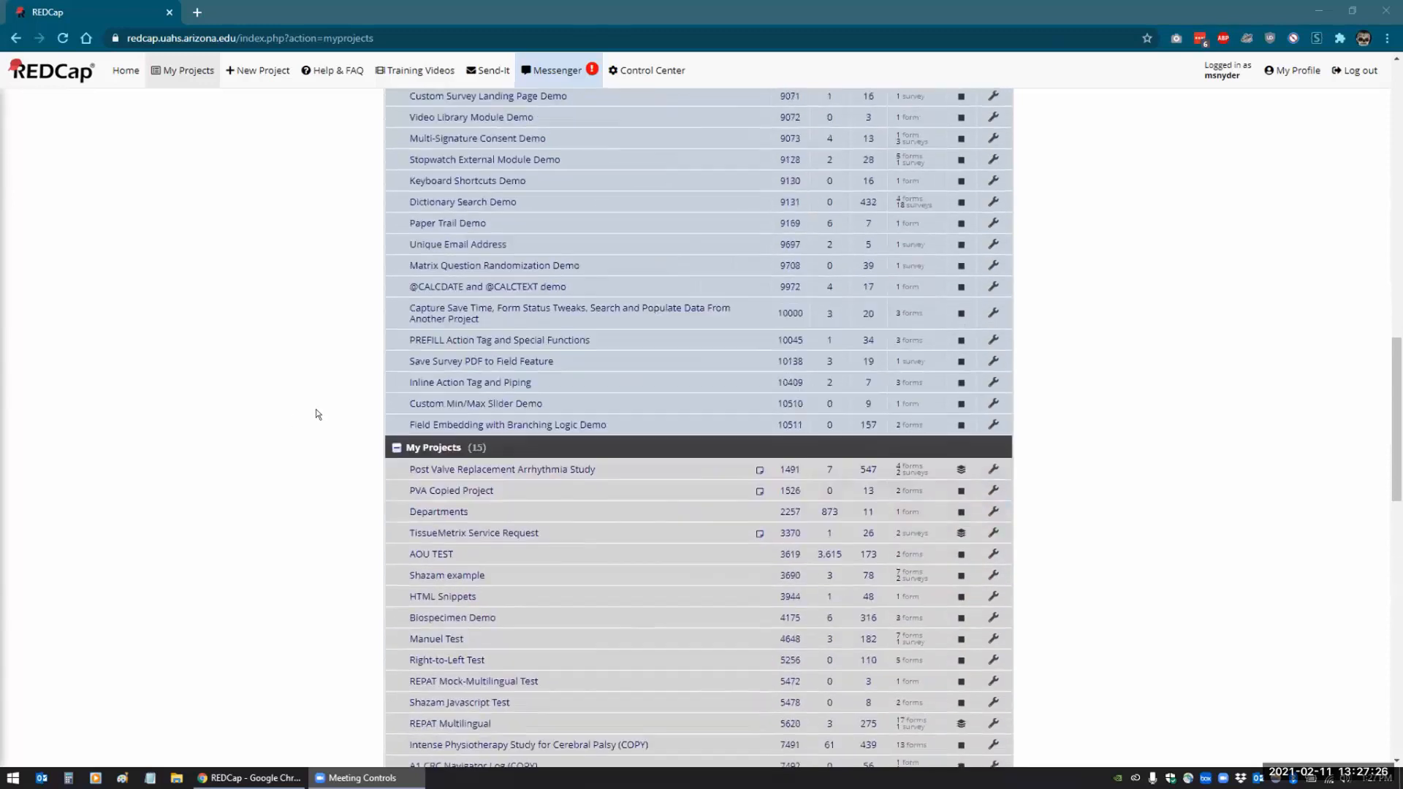
- Open the 'Custom Min/Max Slider Demo' project from the My Projects list
scroll(down, 3)
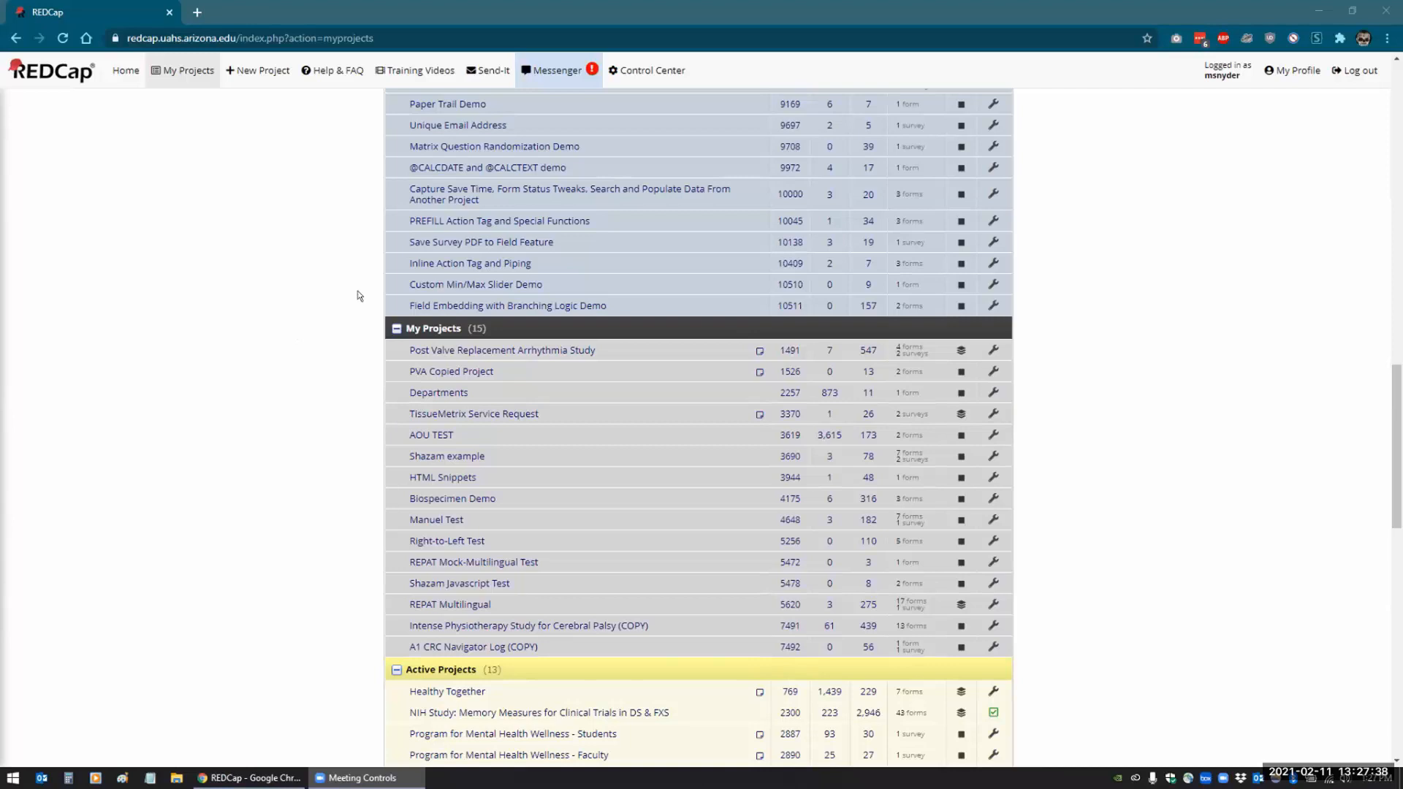
click(475, 285)
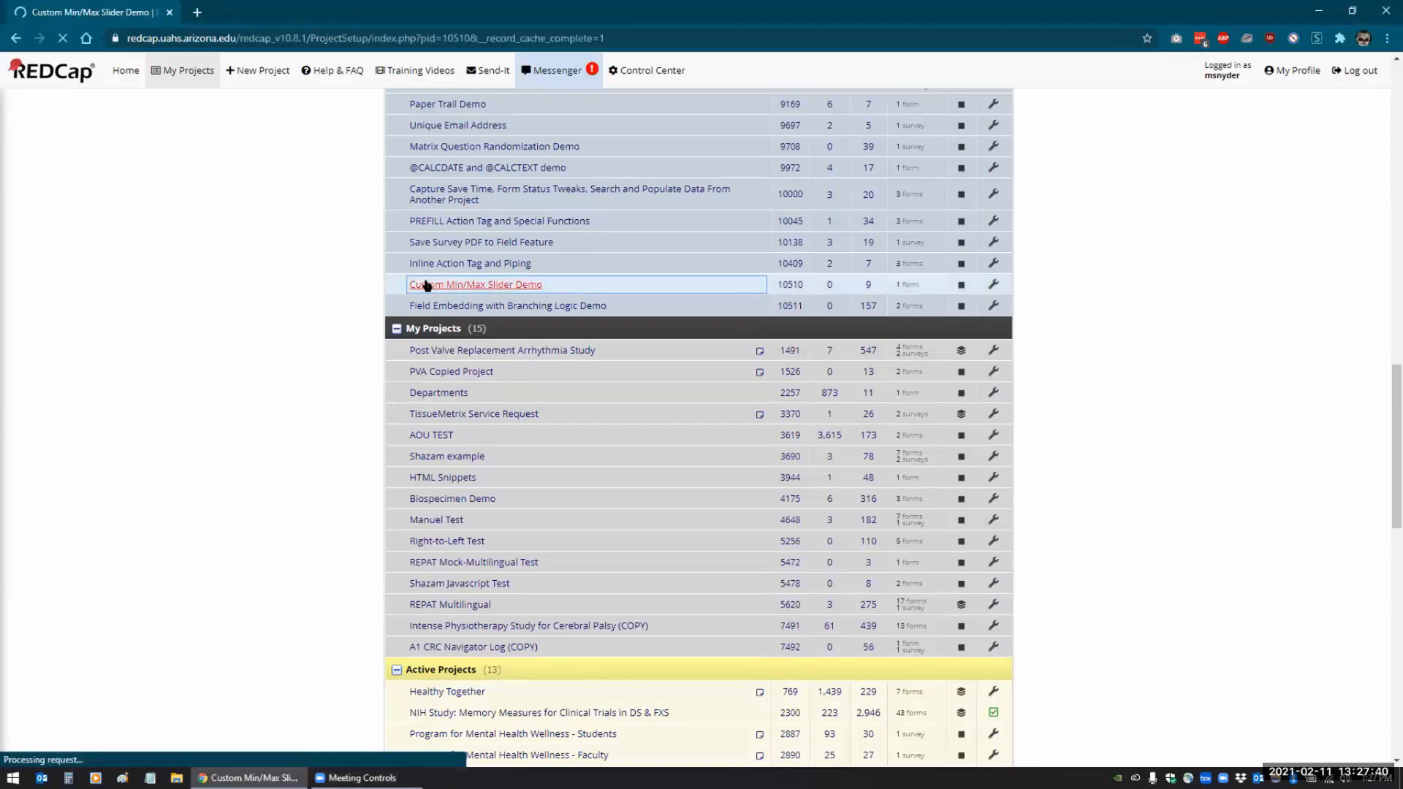
- Show the project's Record Status Dashboard, which lists no records yet
click(475, 284)
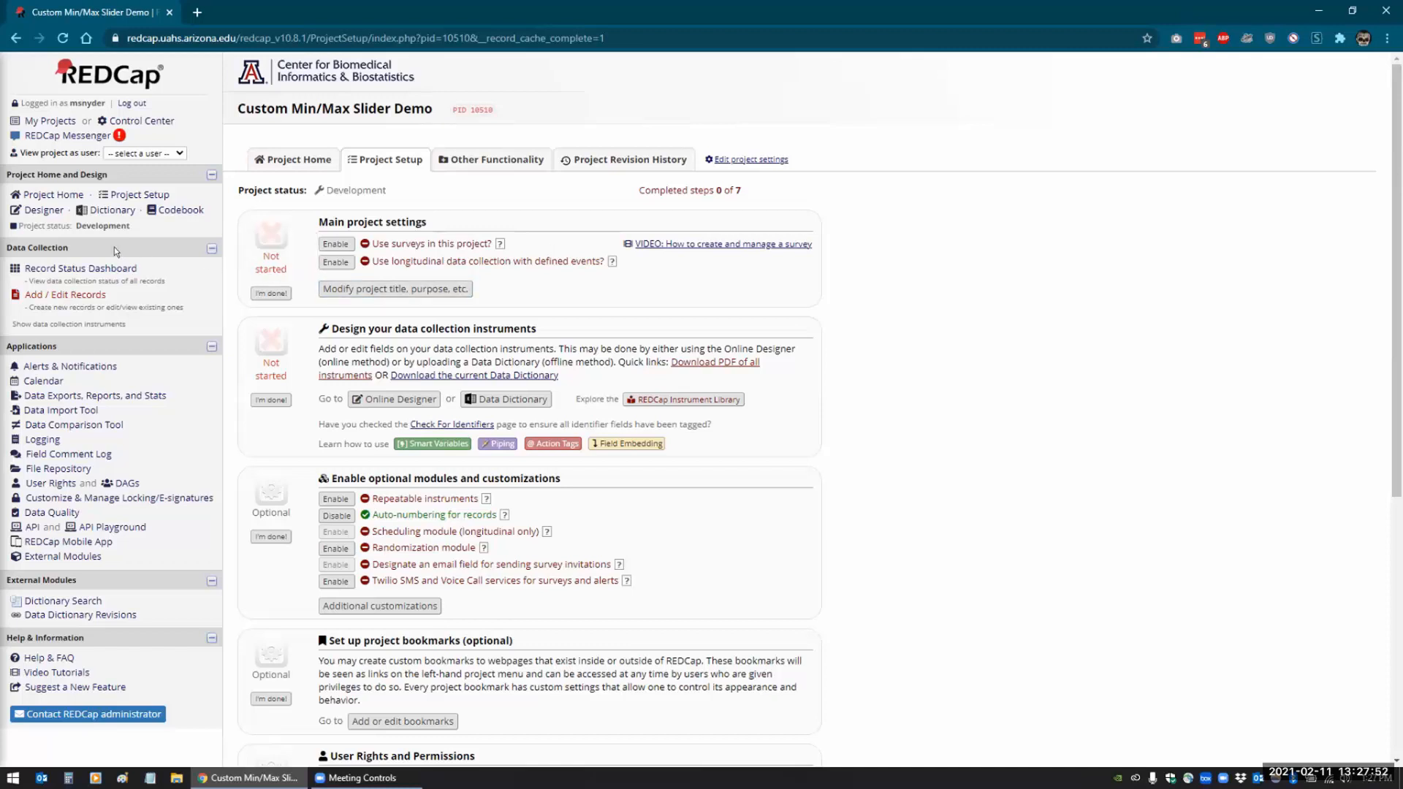
mouse_move(80, 269)
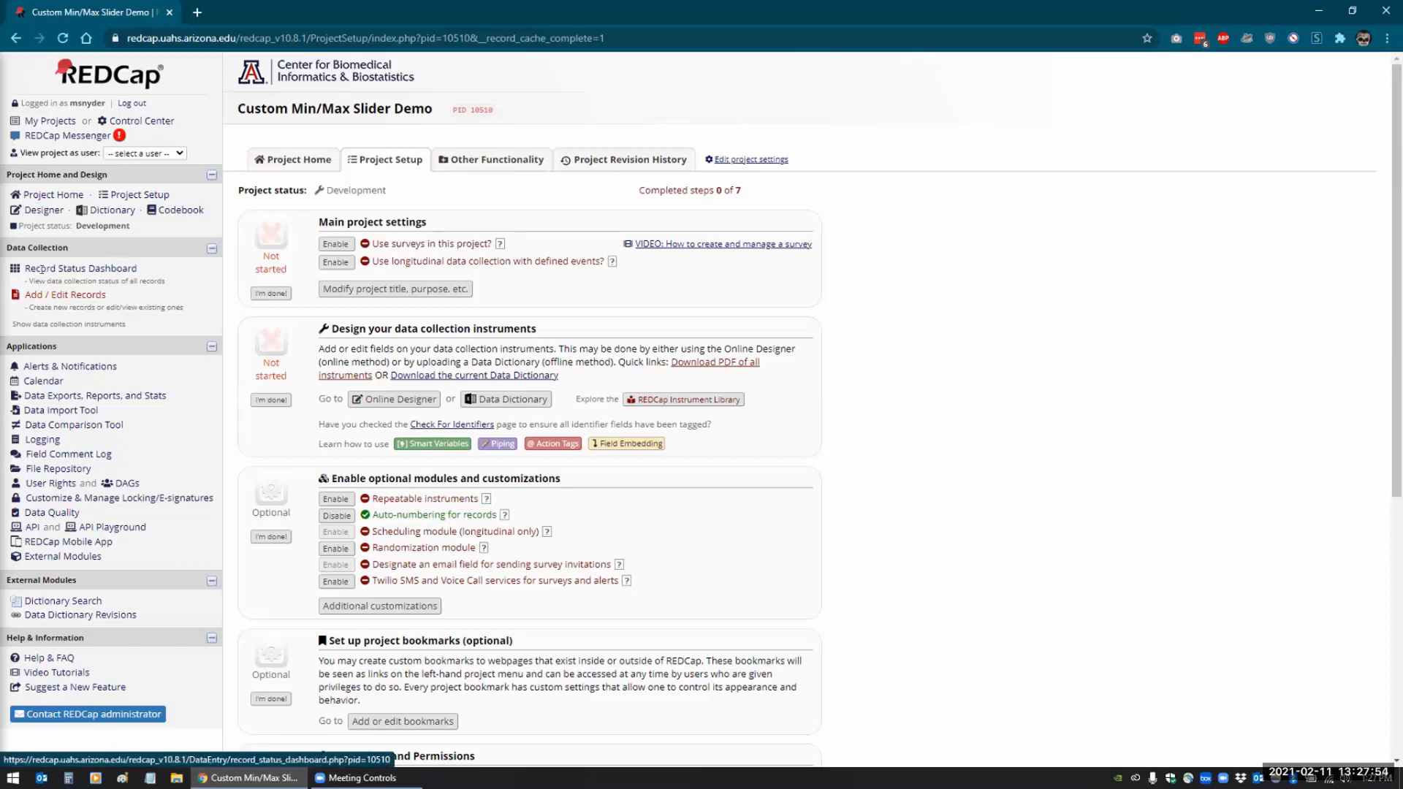
click(81, 268)
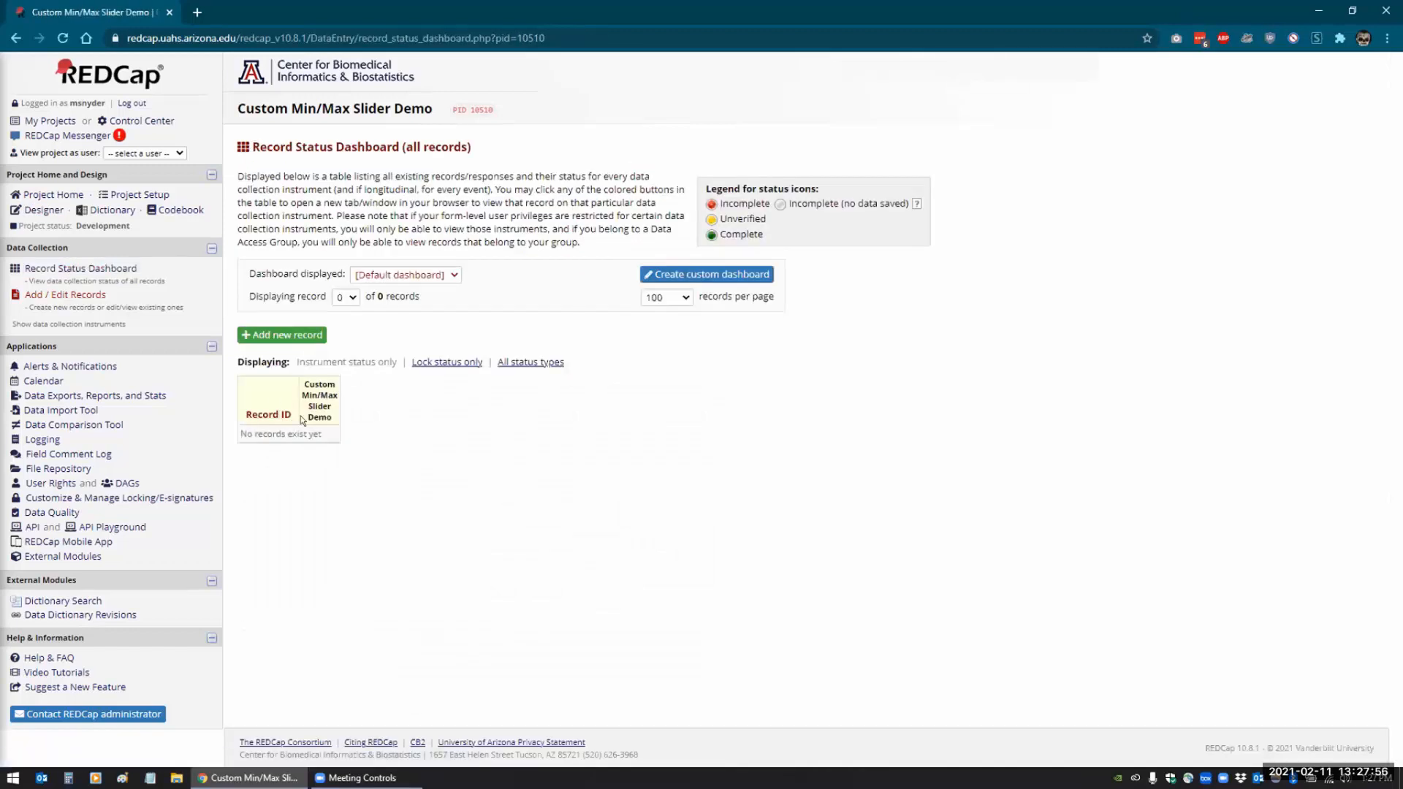
- Add new record 1 and drag its default 0–100 slider to 77
click(282, 335)
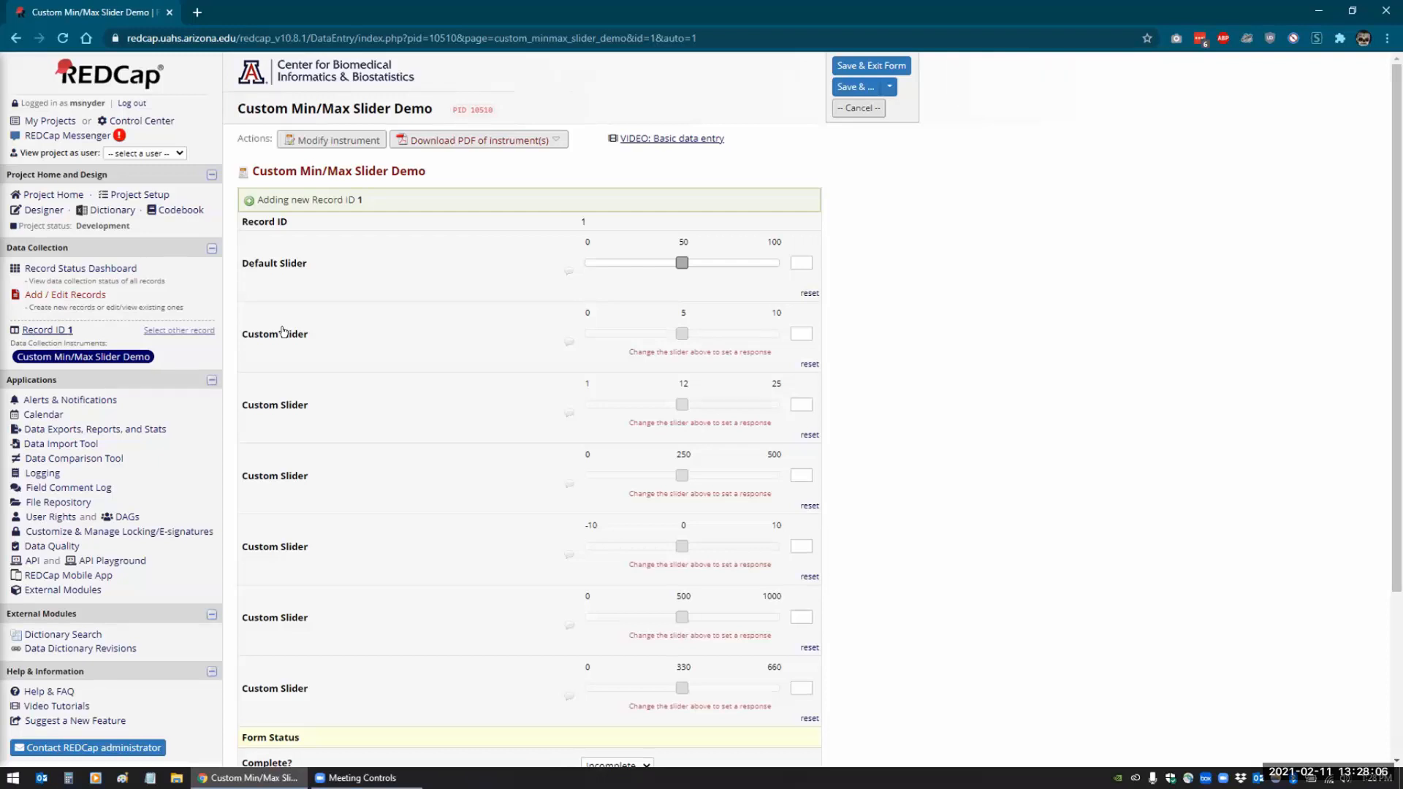
mouse_move(676, 270)
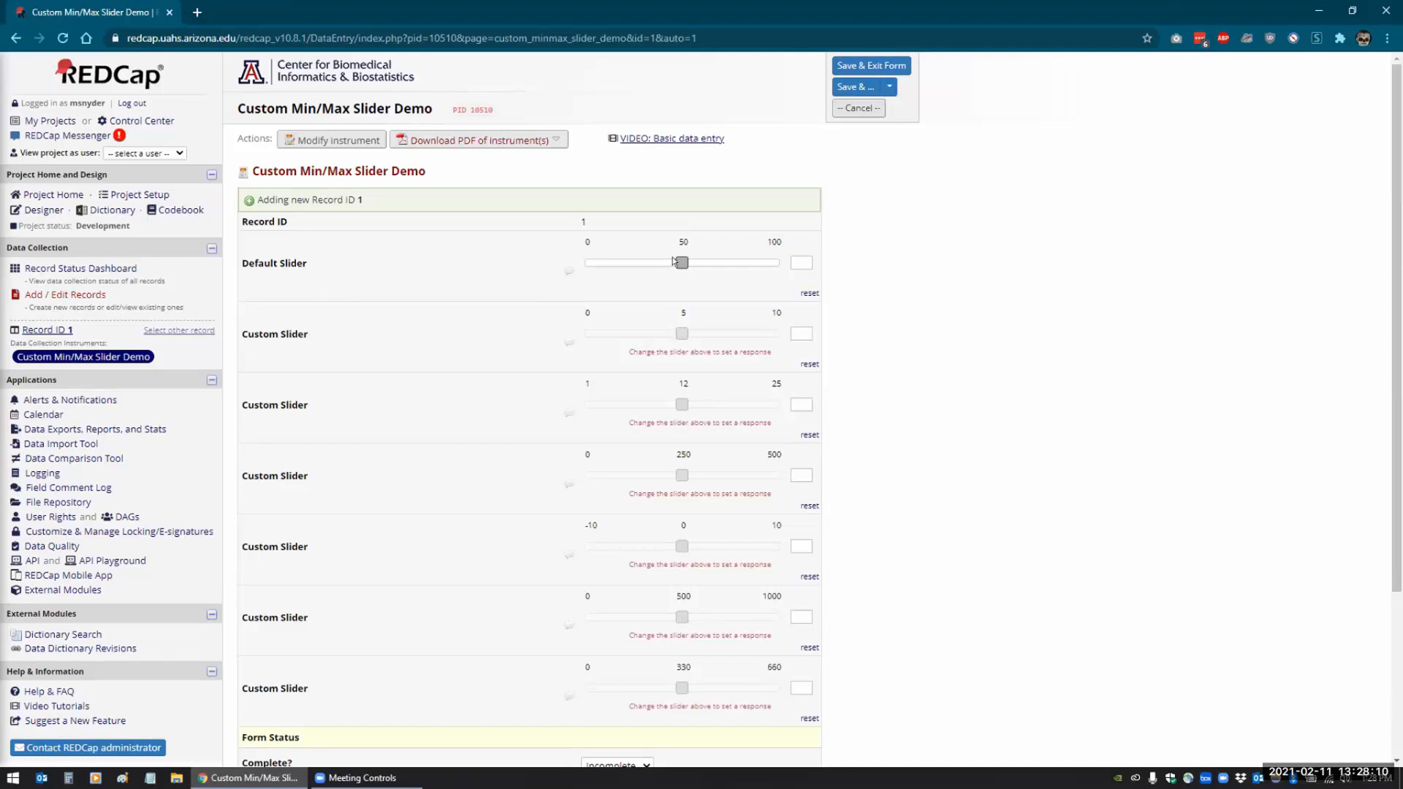
drag(679, 262, 616, 261)
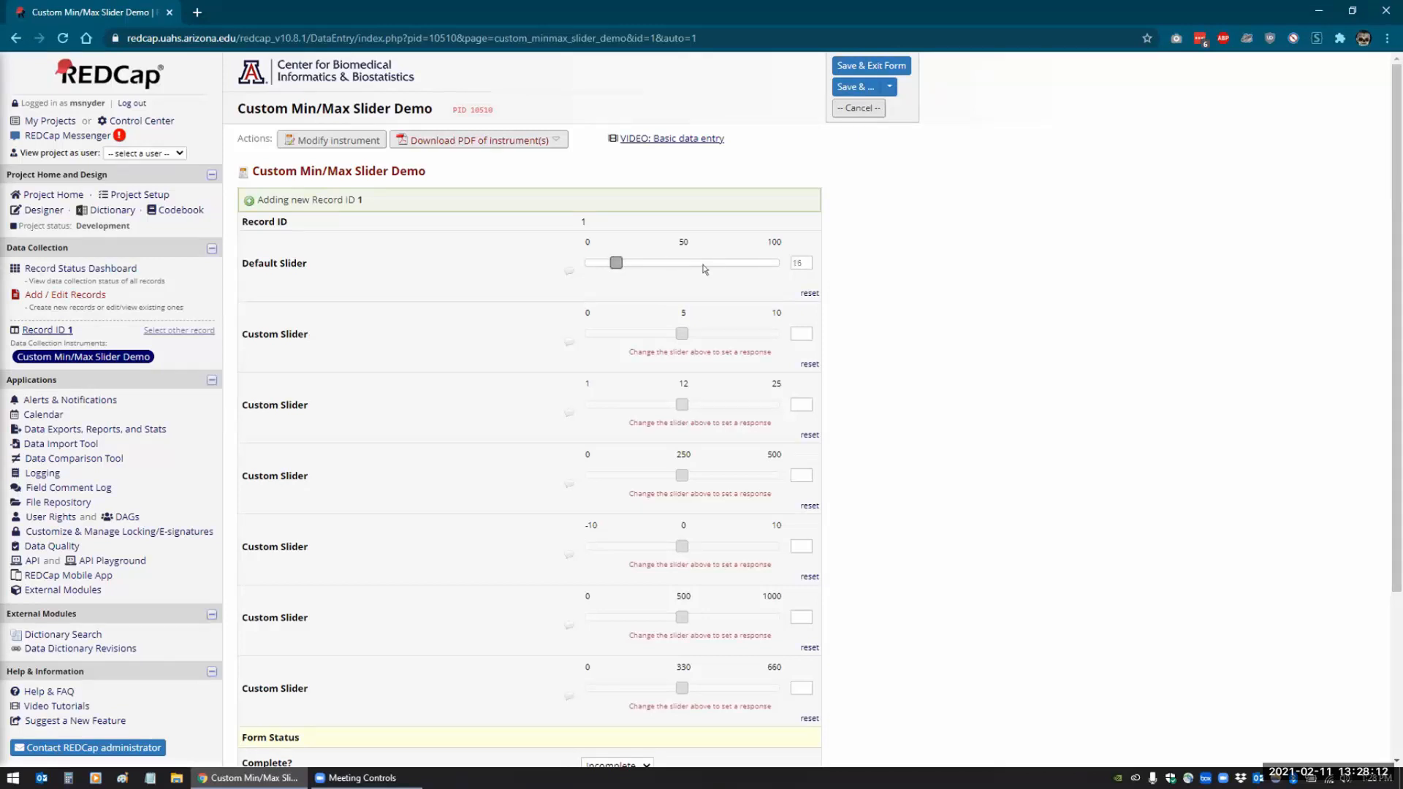
mouse_move(816, 259)
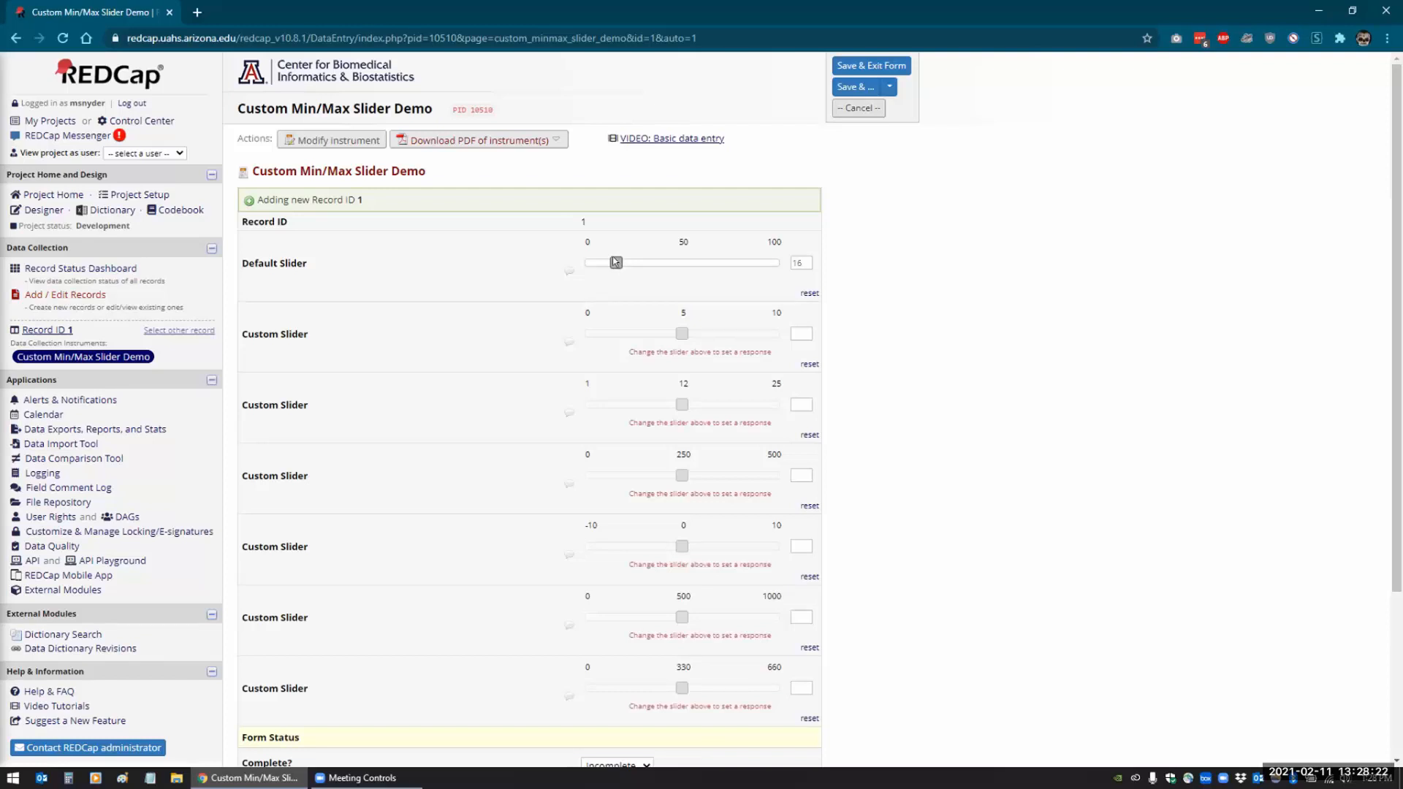
drag(615, 261, 732, 261)
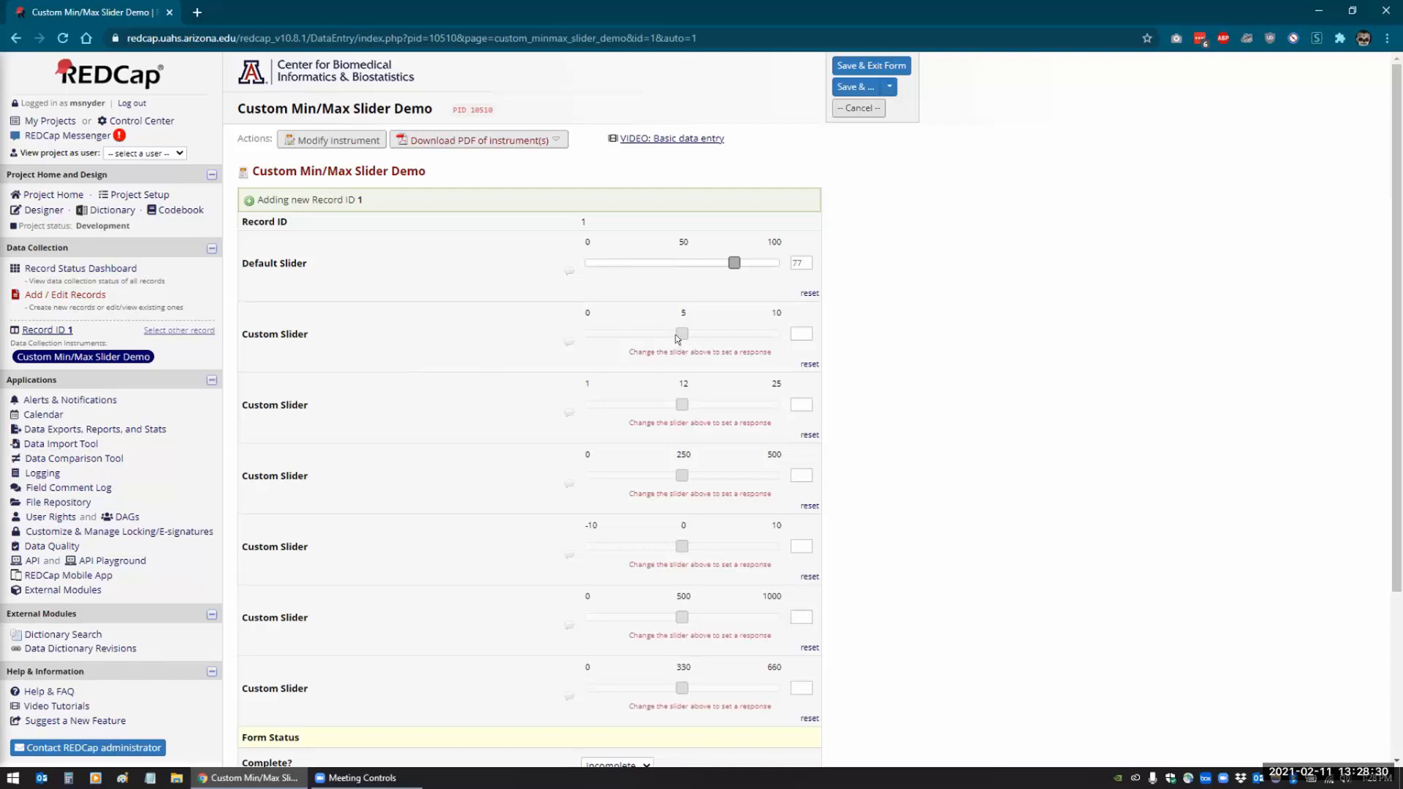
- Move the 0–10 custom slider through several values and leave it at 0
drag(682, 333, 643, 333)
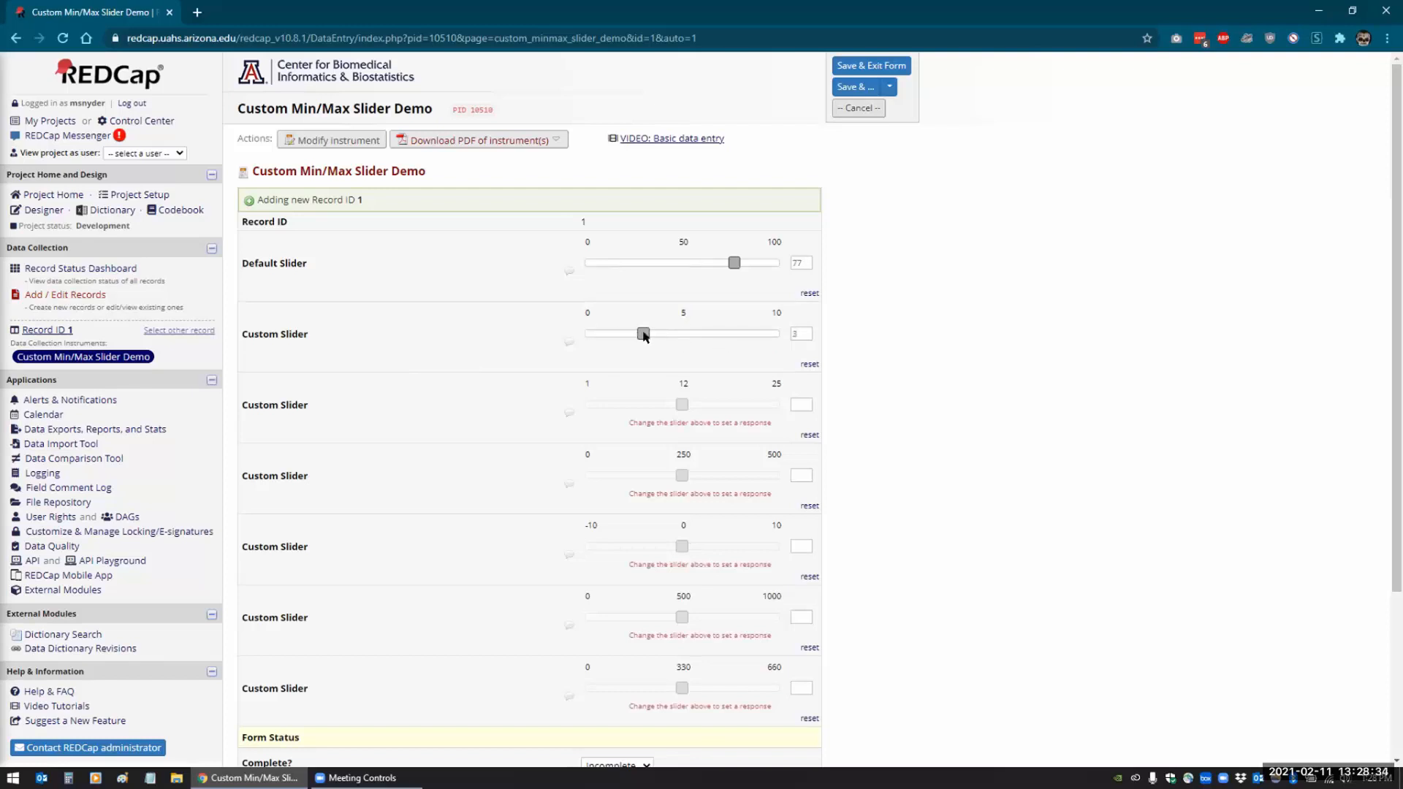
drag(643, 333, 738, 333)
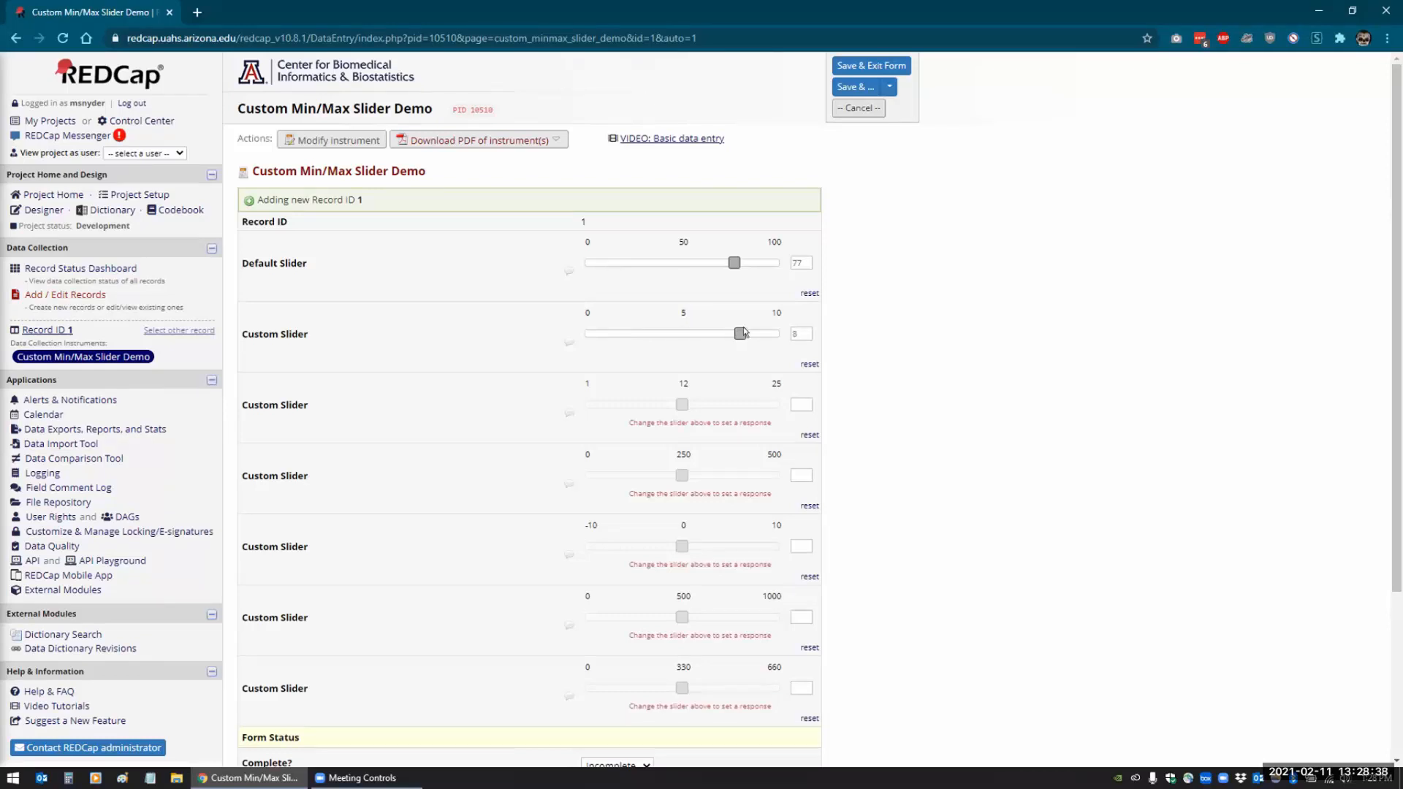
drag(740, 333, 776, 333)
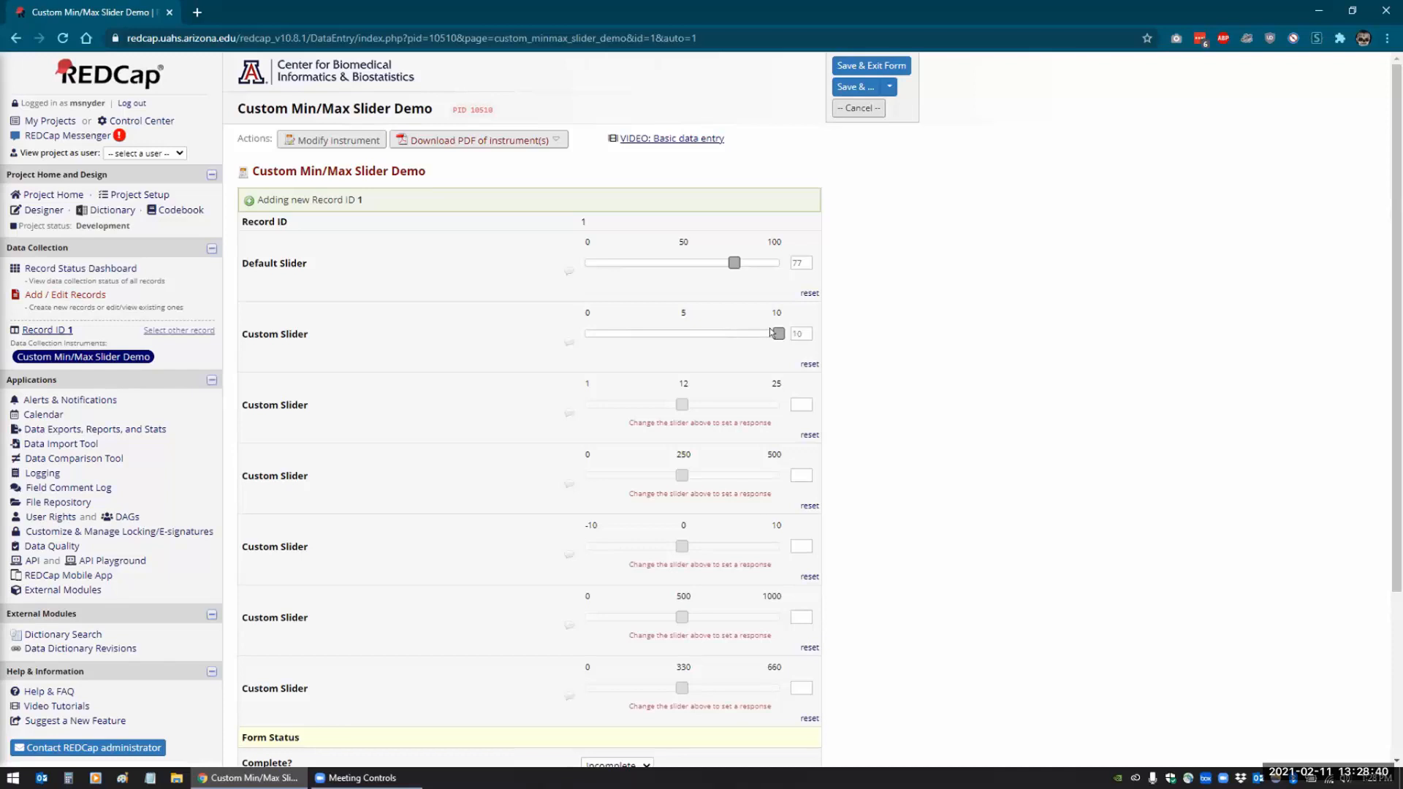
drag(776, 334, 643, 333)
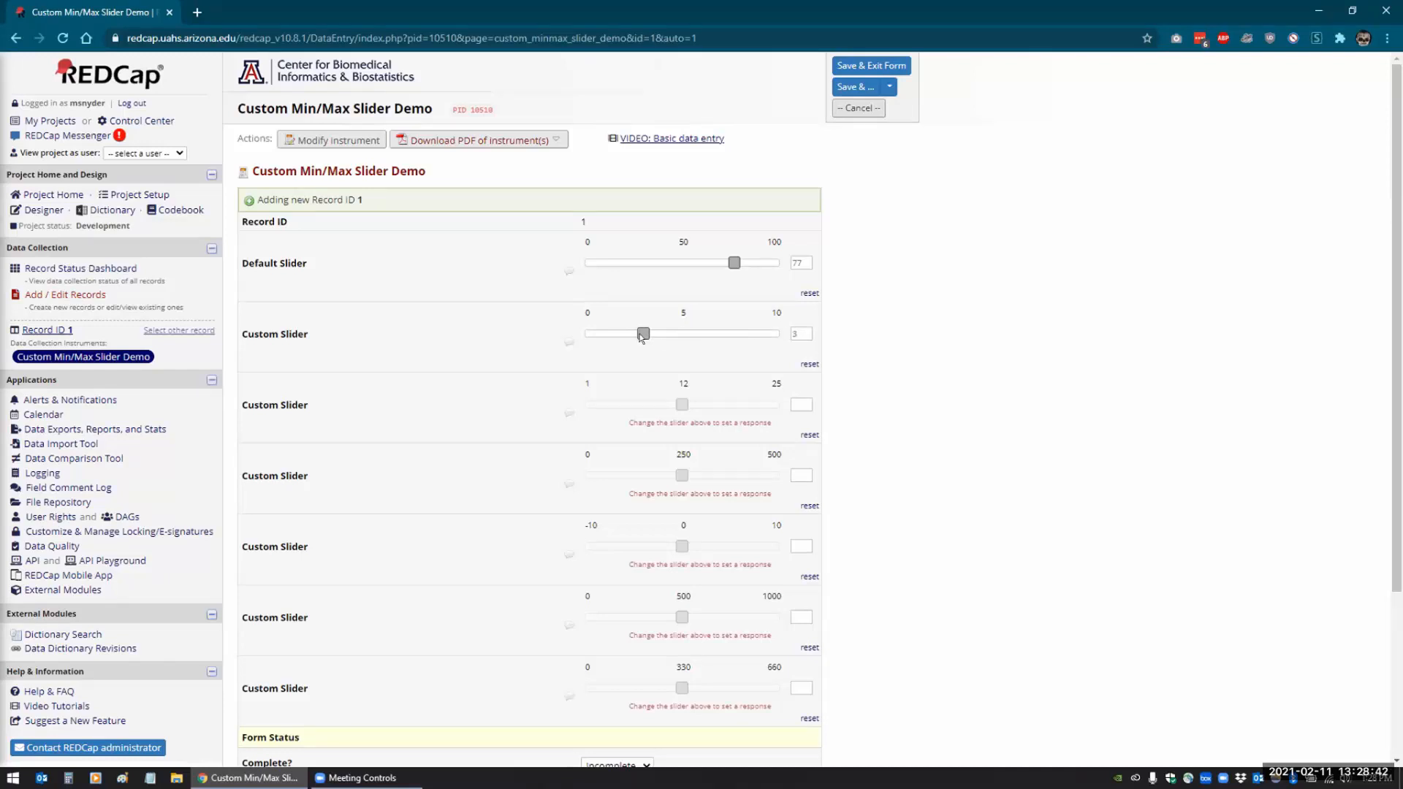
drag(643, 333, 586, 333)
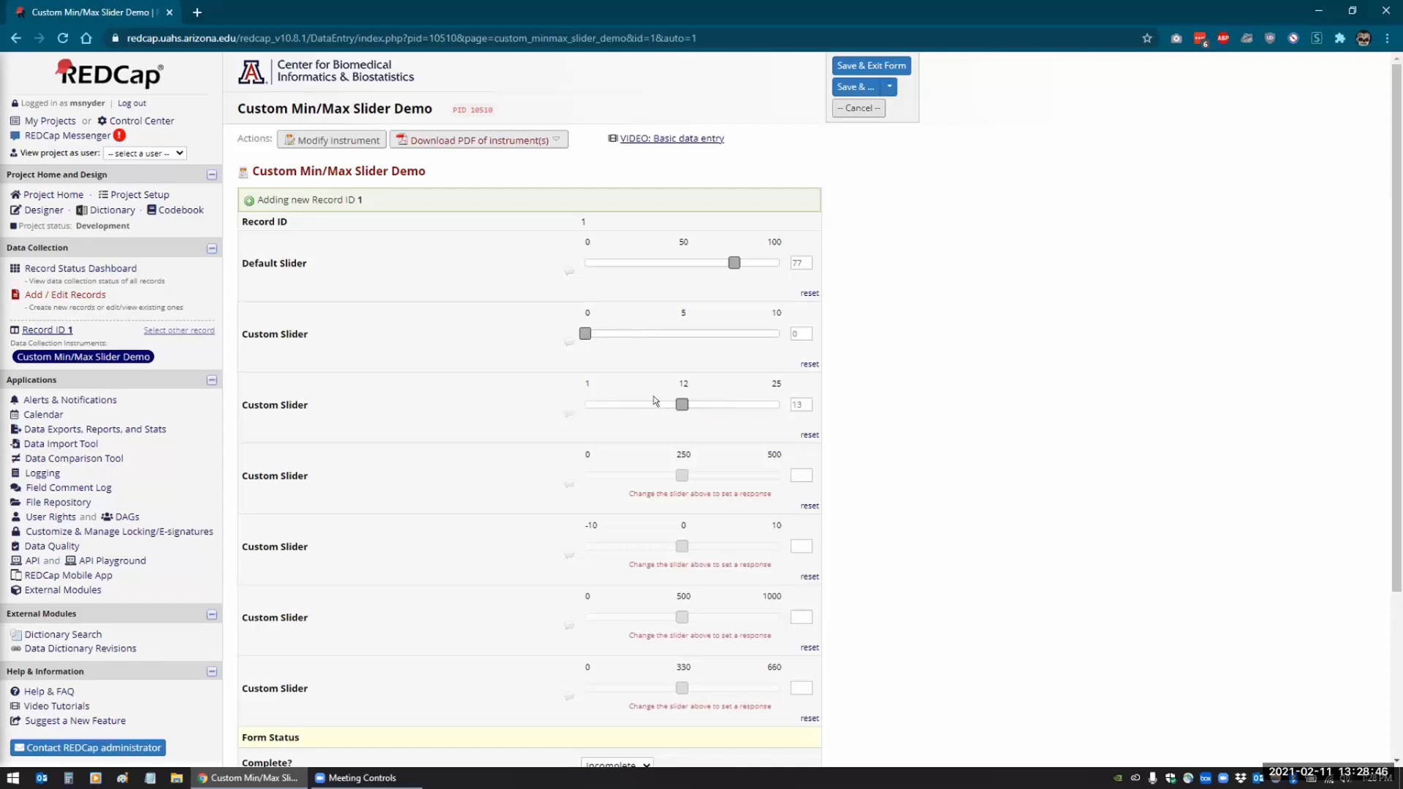
- Drag the 1–25 custom slider up to its maximum value of 25
drag(682, 405, 591, 405)
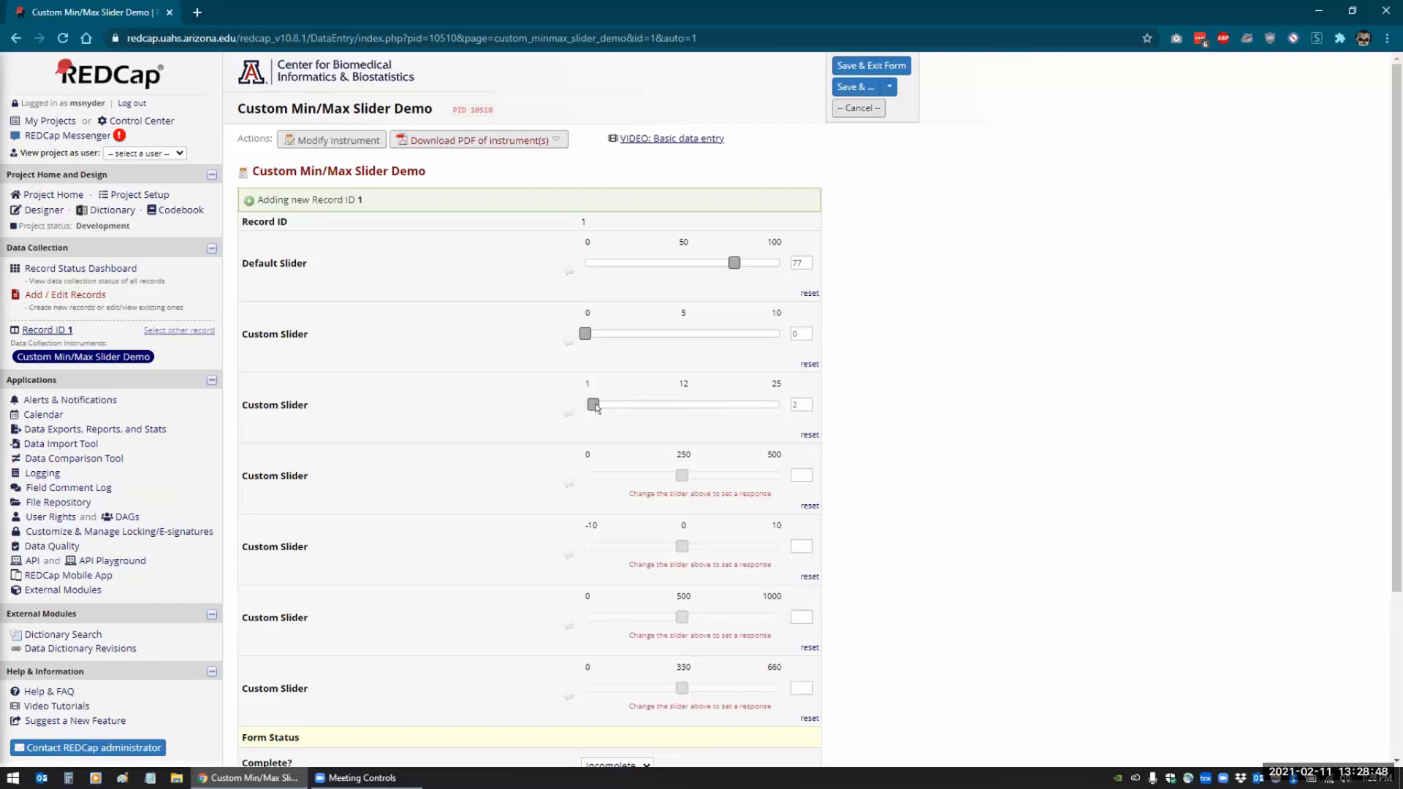
drag(592, 403, 682, 404)
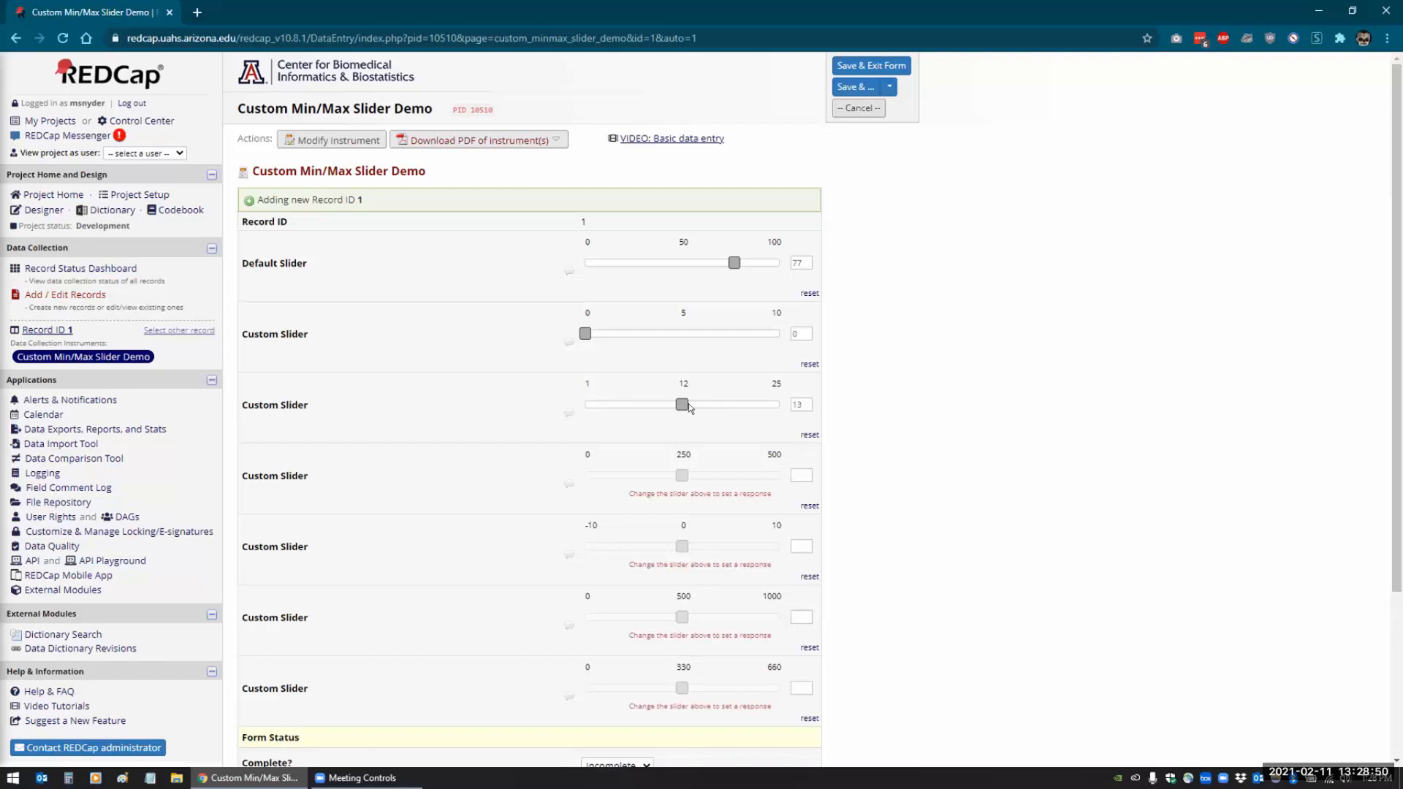
drag(679, 404, 770, 404)
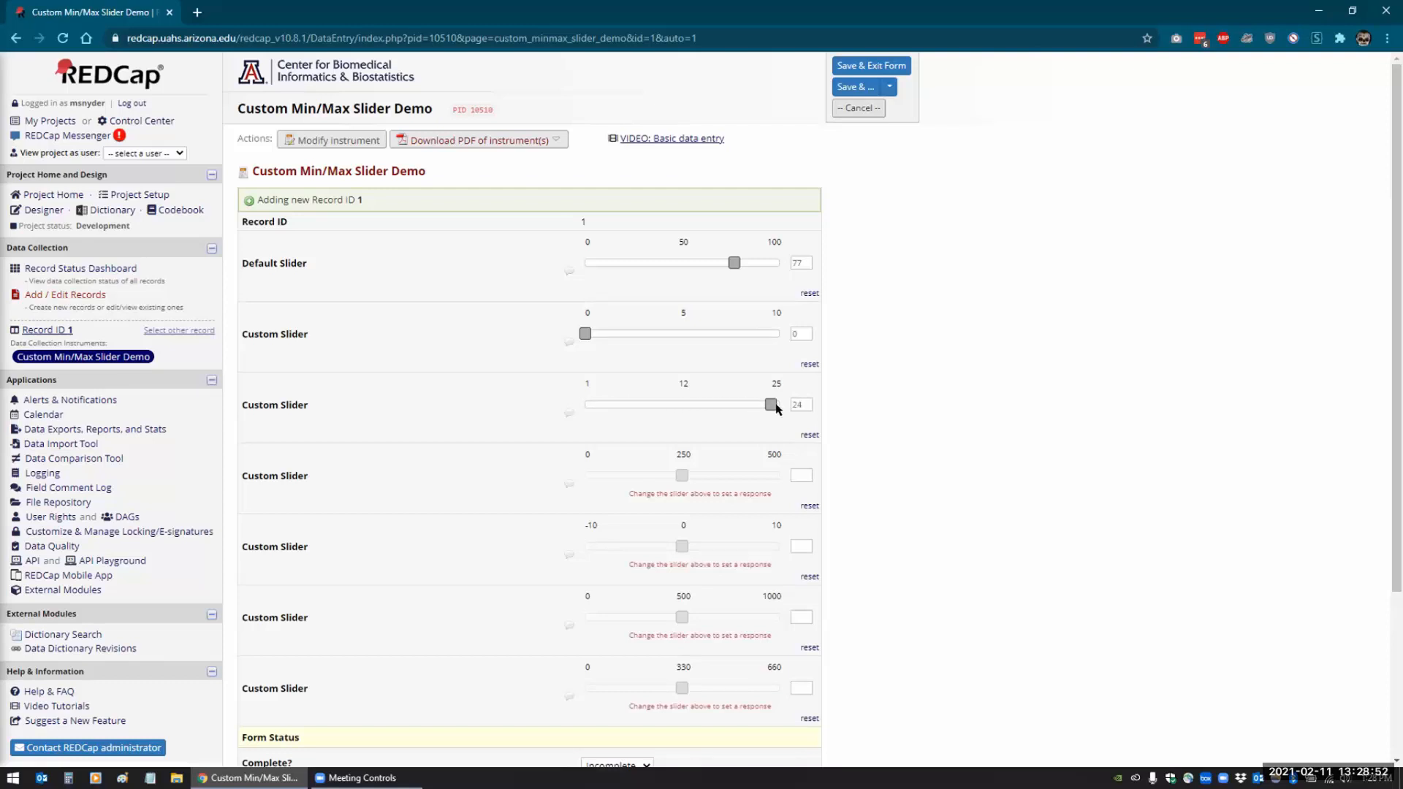
drag(772, 404, 778, 403)
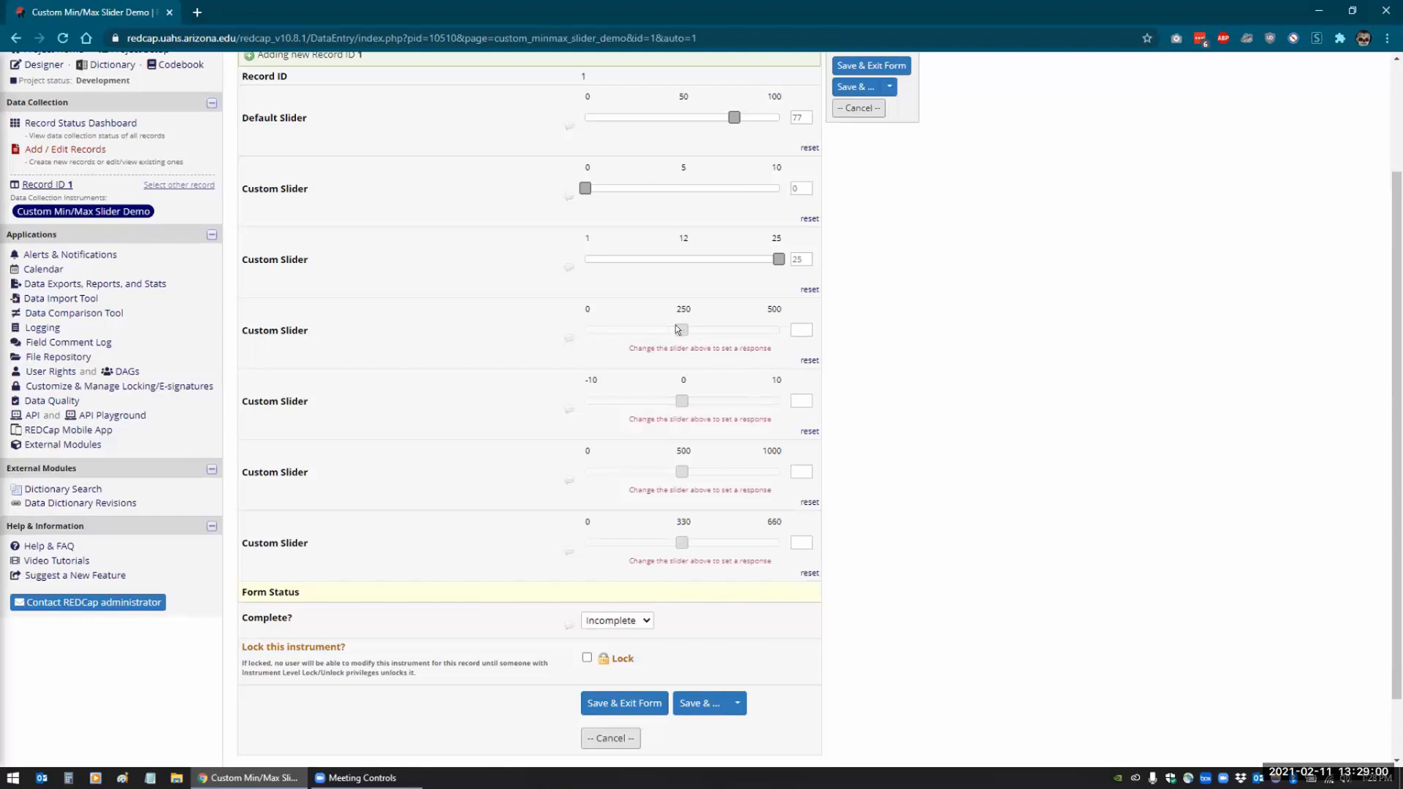
- Activate the 0–500 custom slider and drag it in steps to 240
click(681, 329)
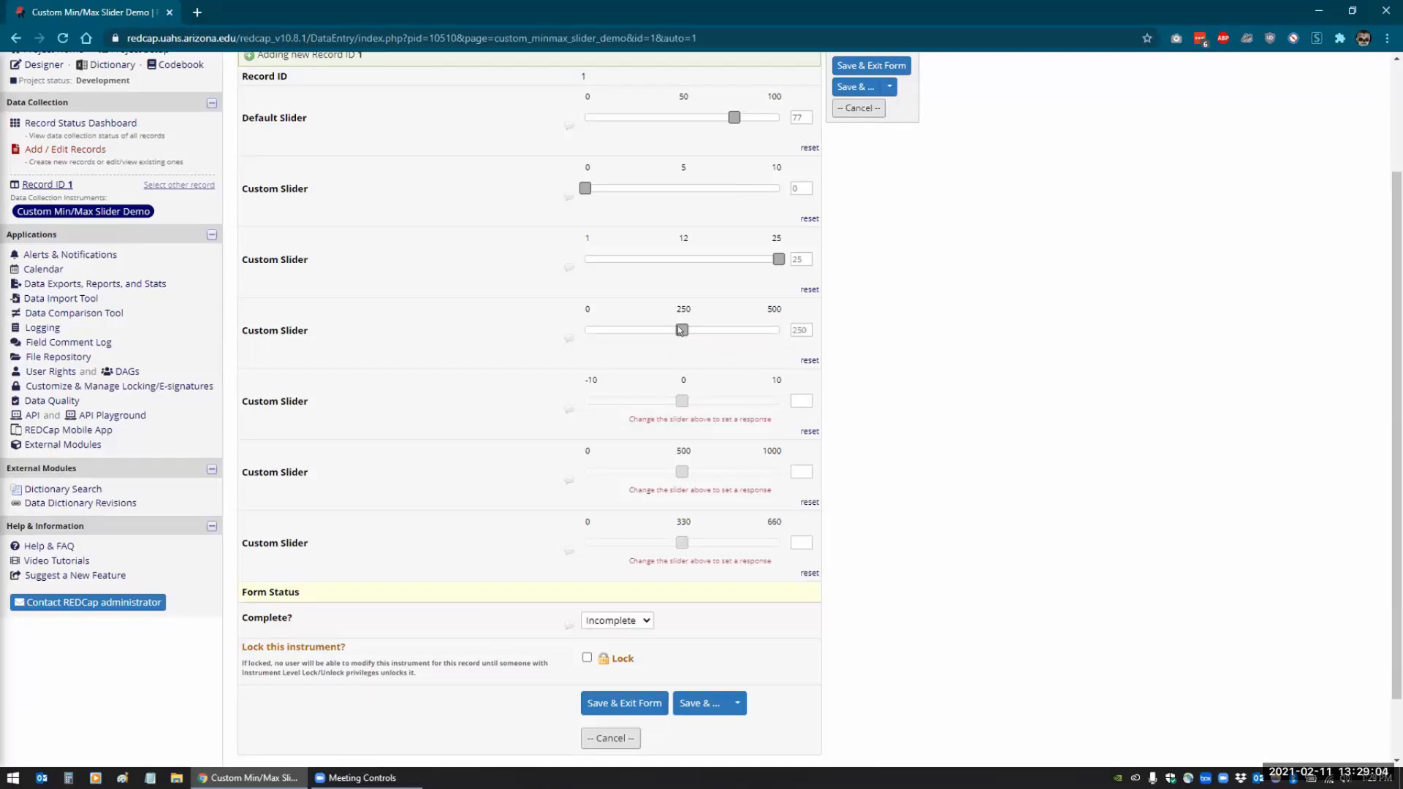
drag(681, 329, 588, 328)
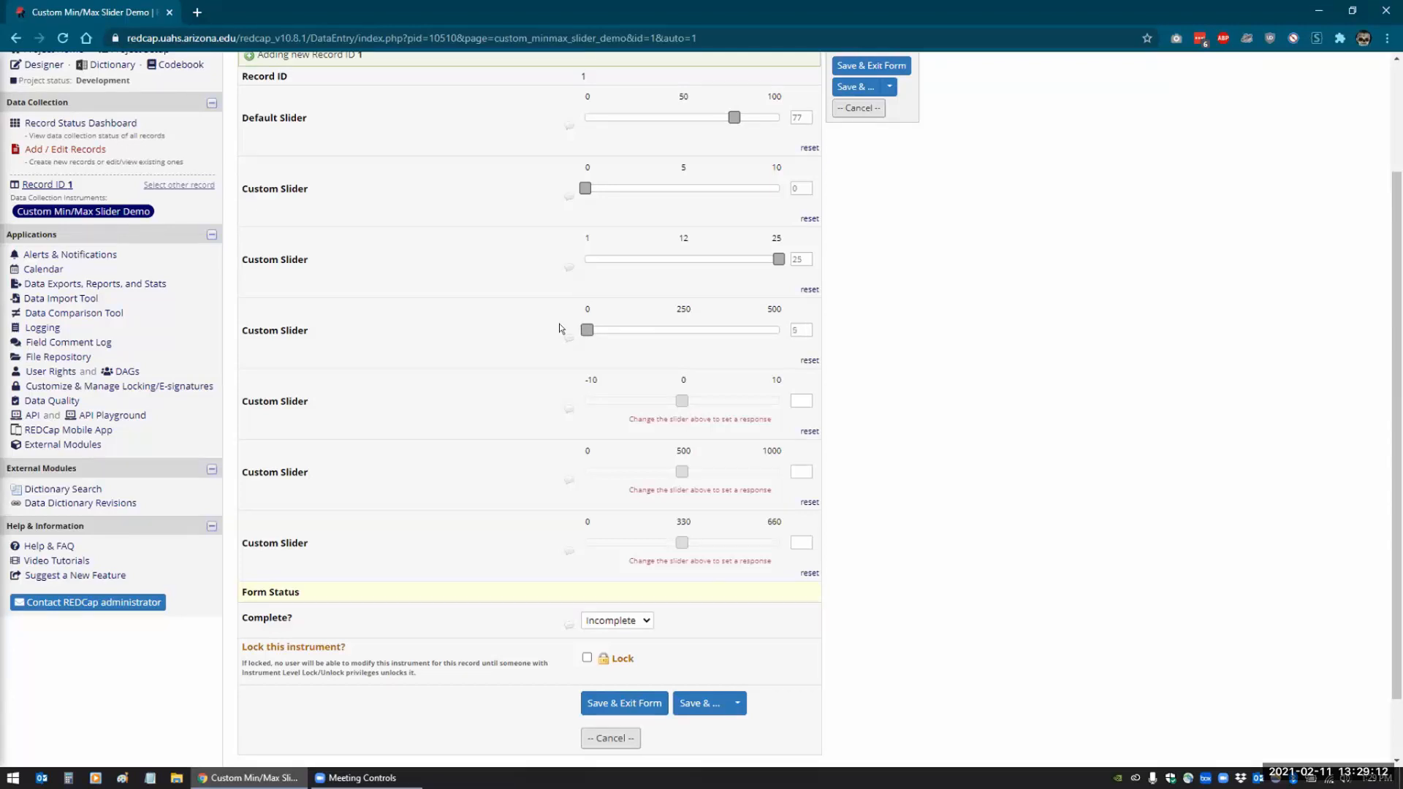
drag(587, 329, 596, 329)
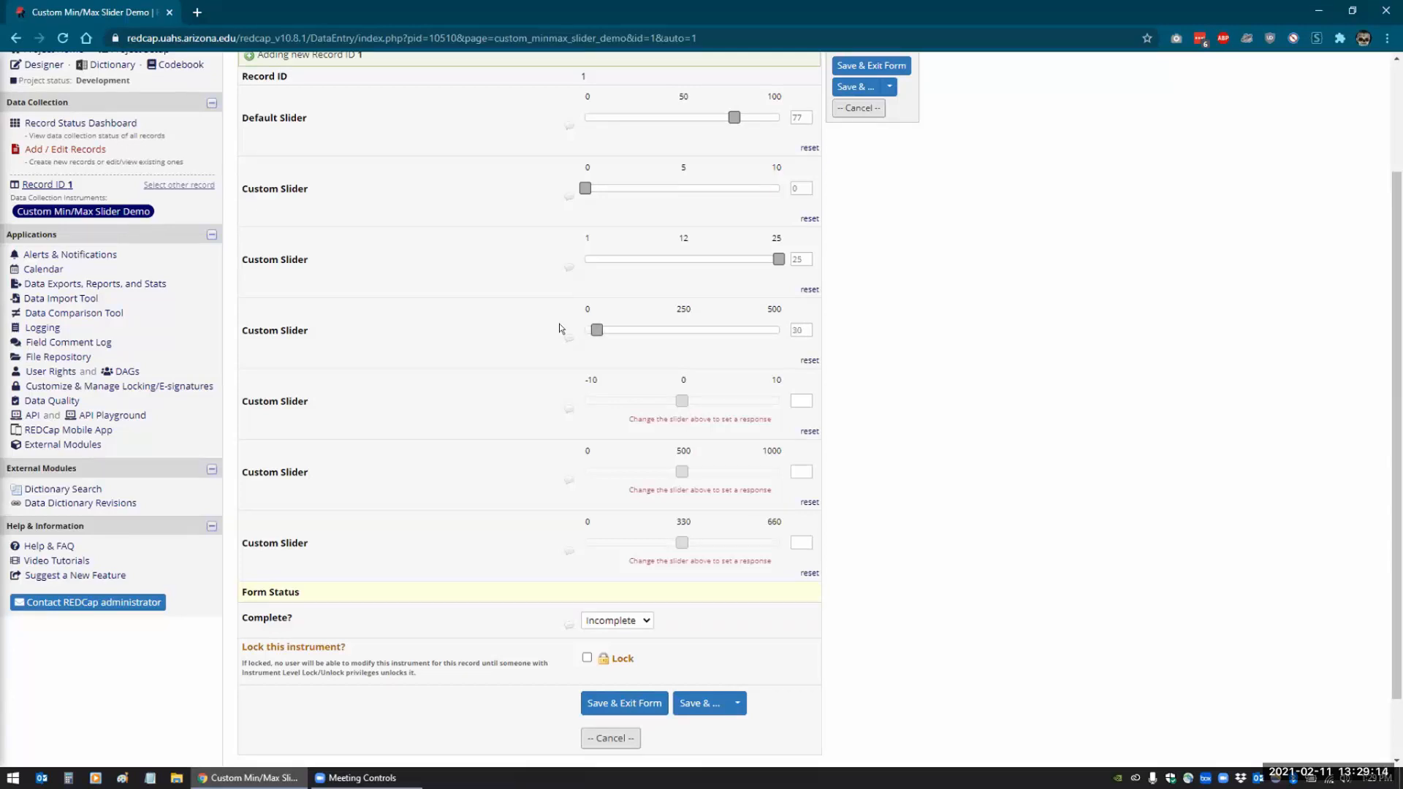
drag(596, 329, 612, 329)
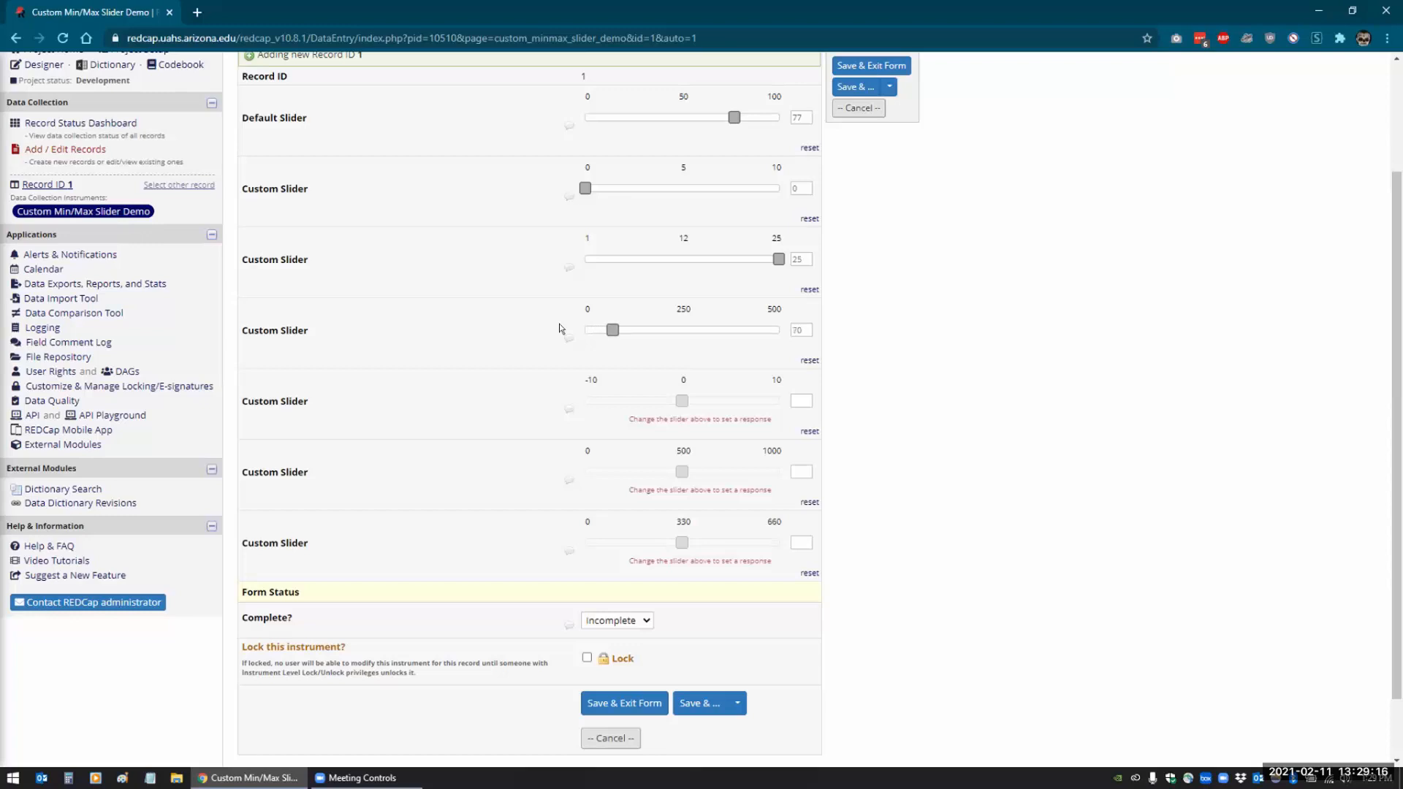
drag(612, 329, 627, 329)
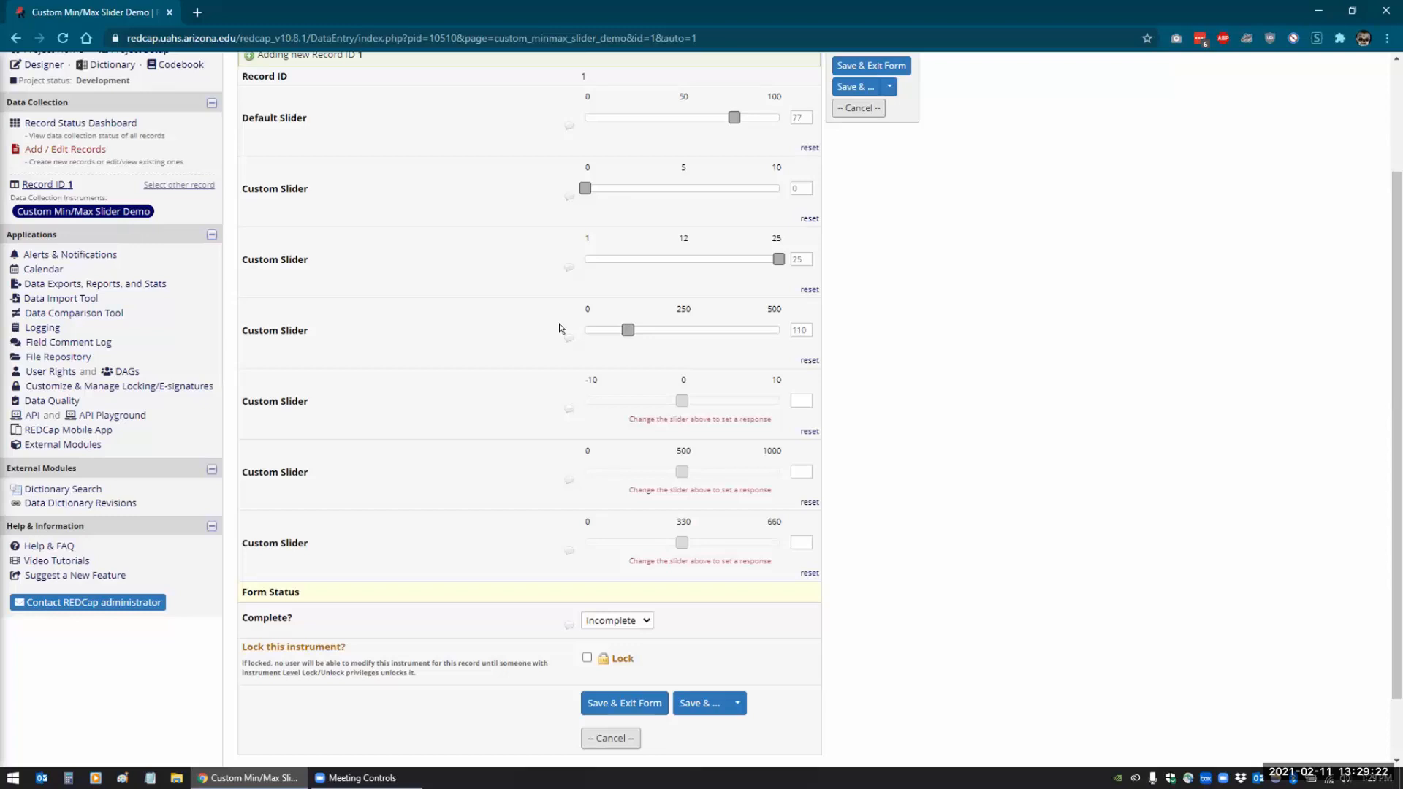
drag(627, 329, 662, 329)
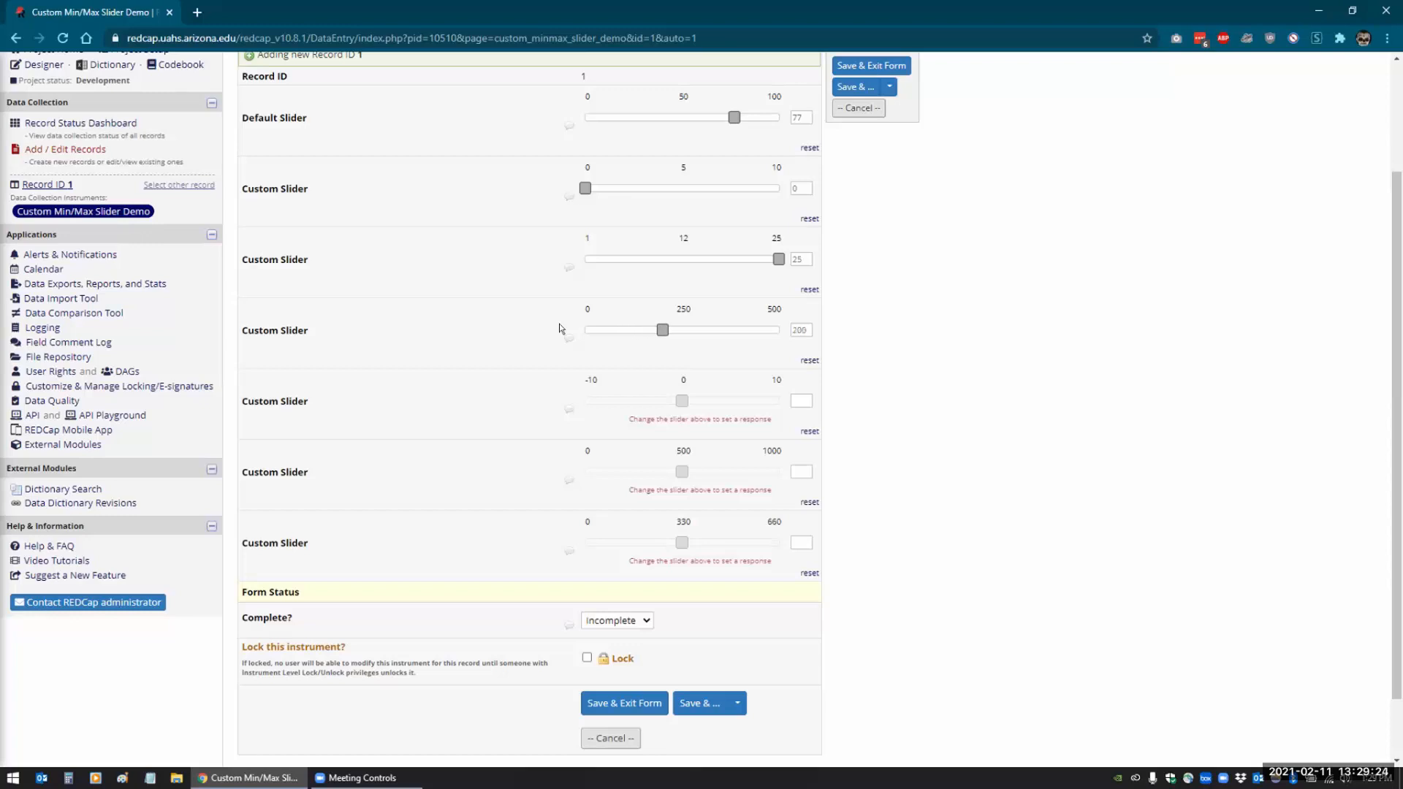
drag(661, 329, 678, 328)
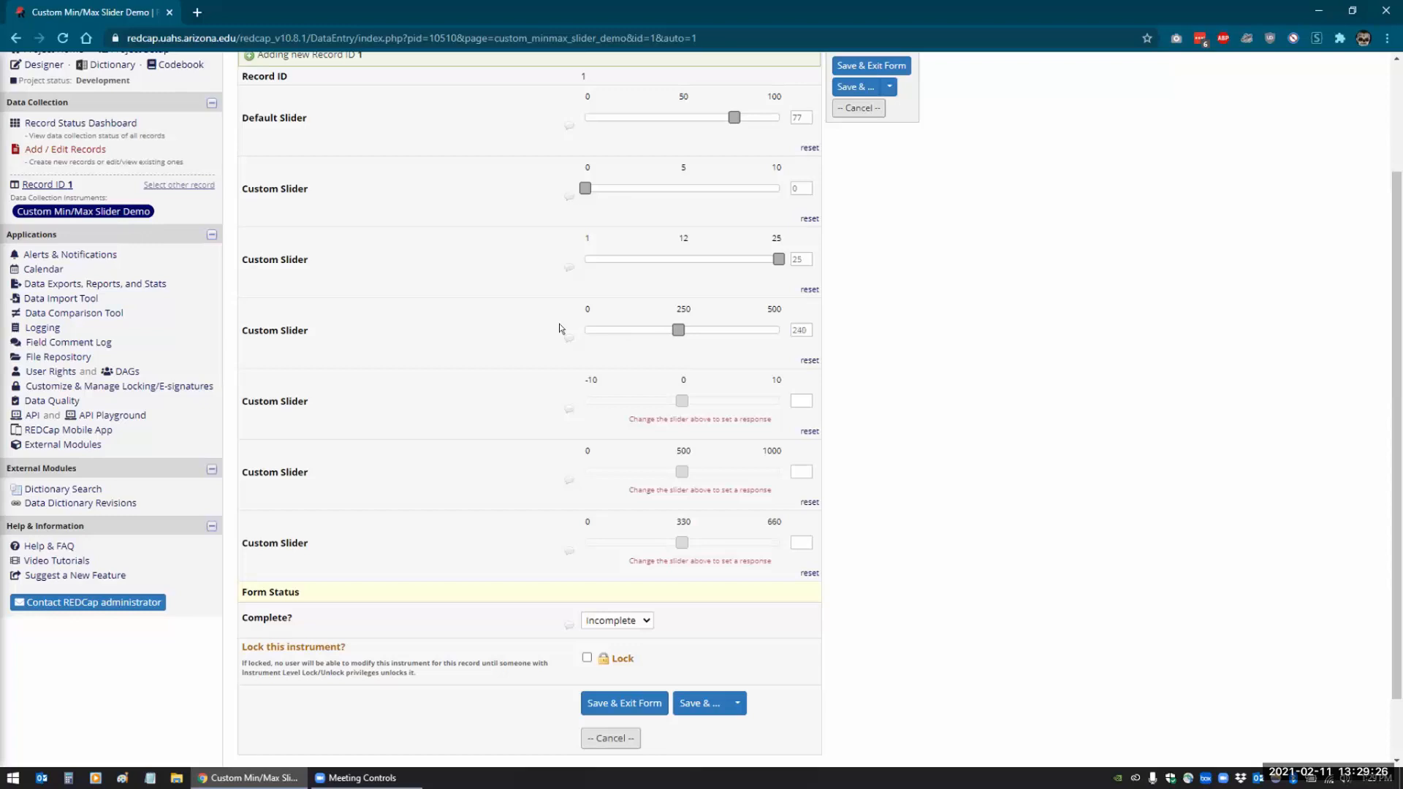
mouse_move(633, 401)
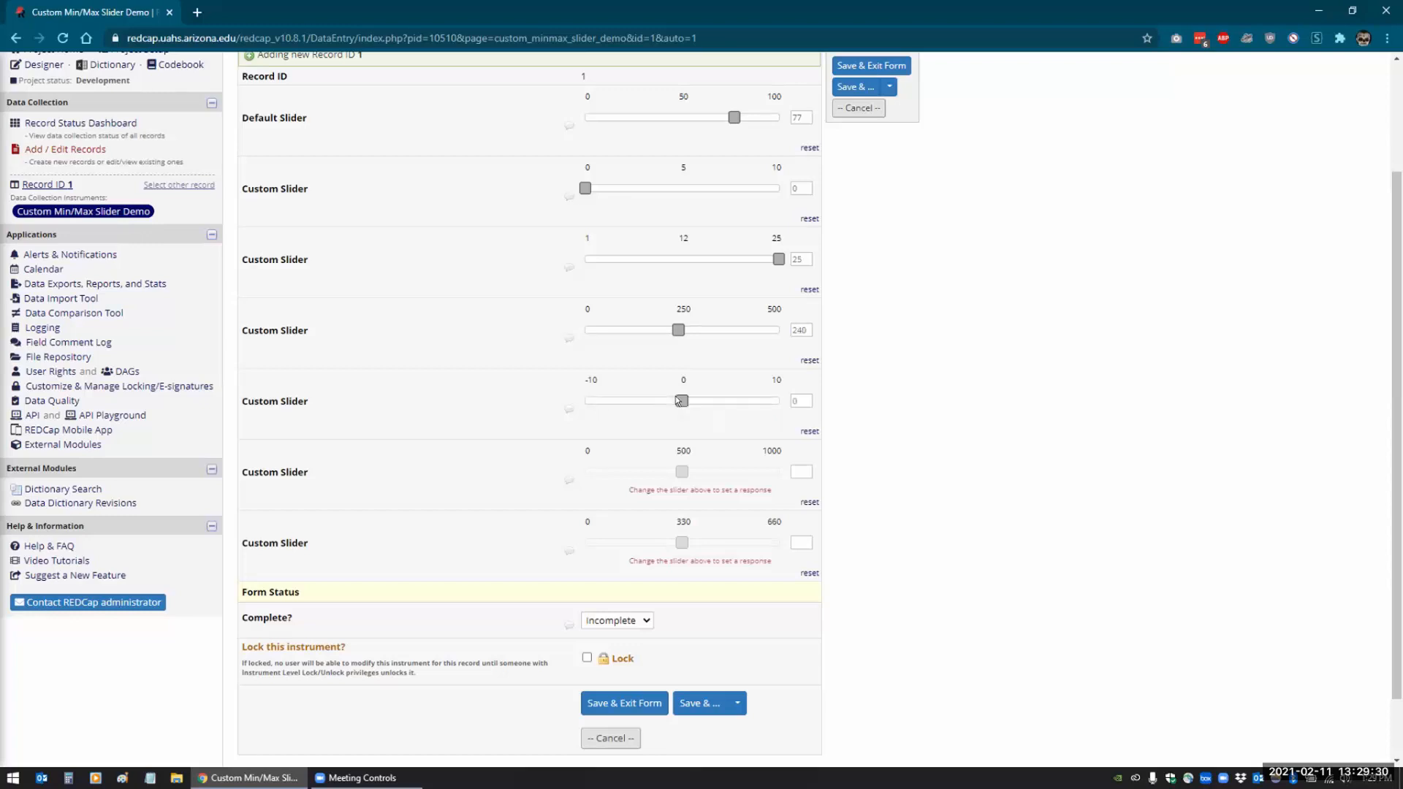
- Drag the −10 to 10 custom slider to its maximum of 10
drag(678, 400, 612, 401)
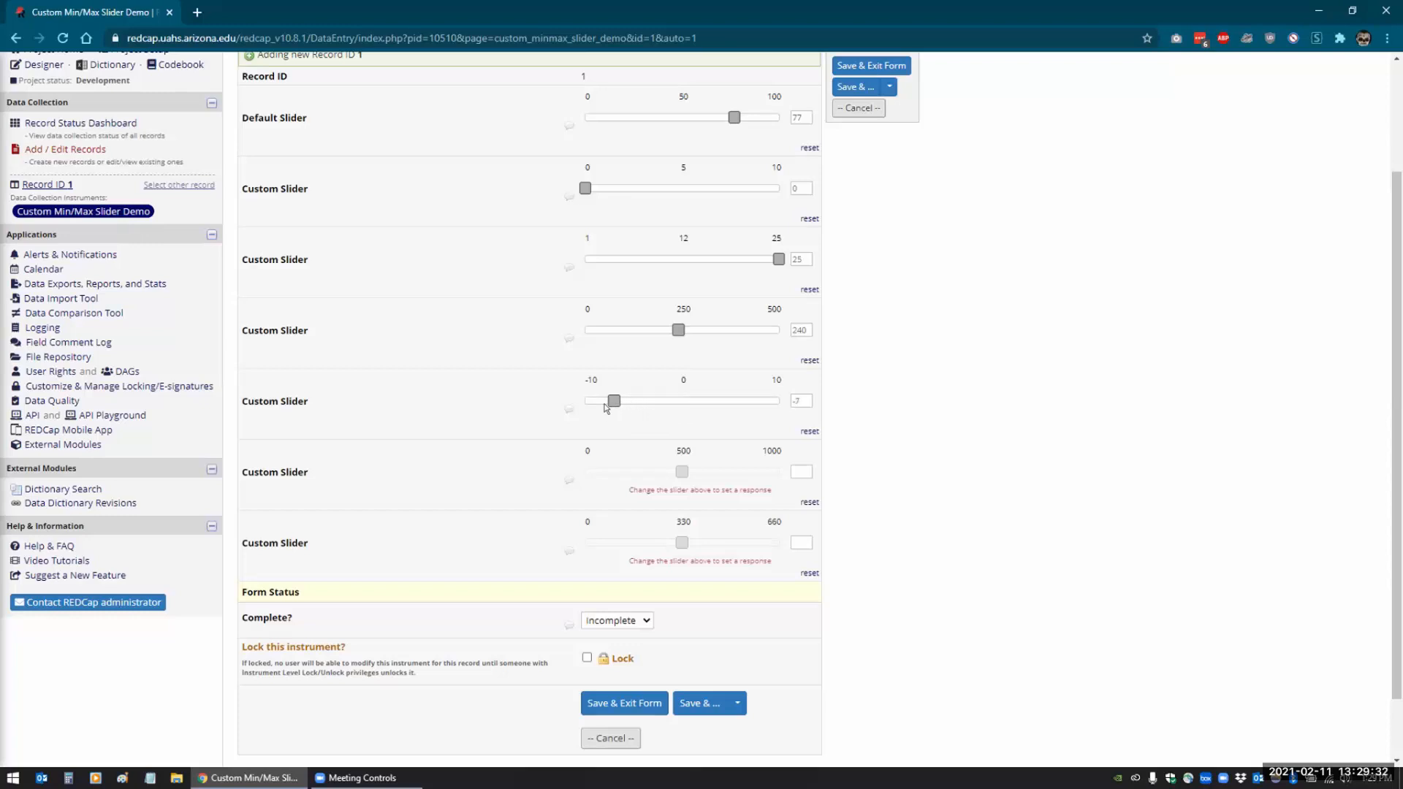
drag(612, 400, 662, 401)
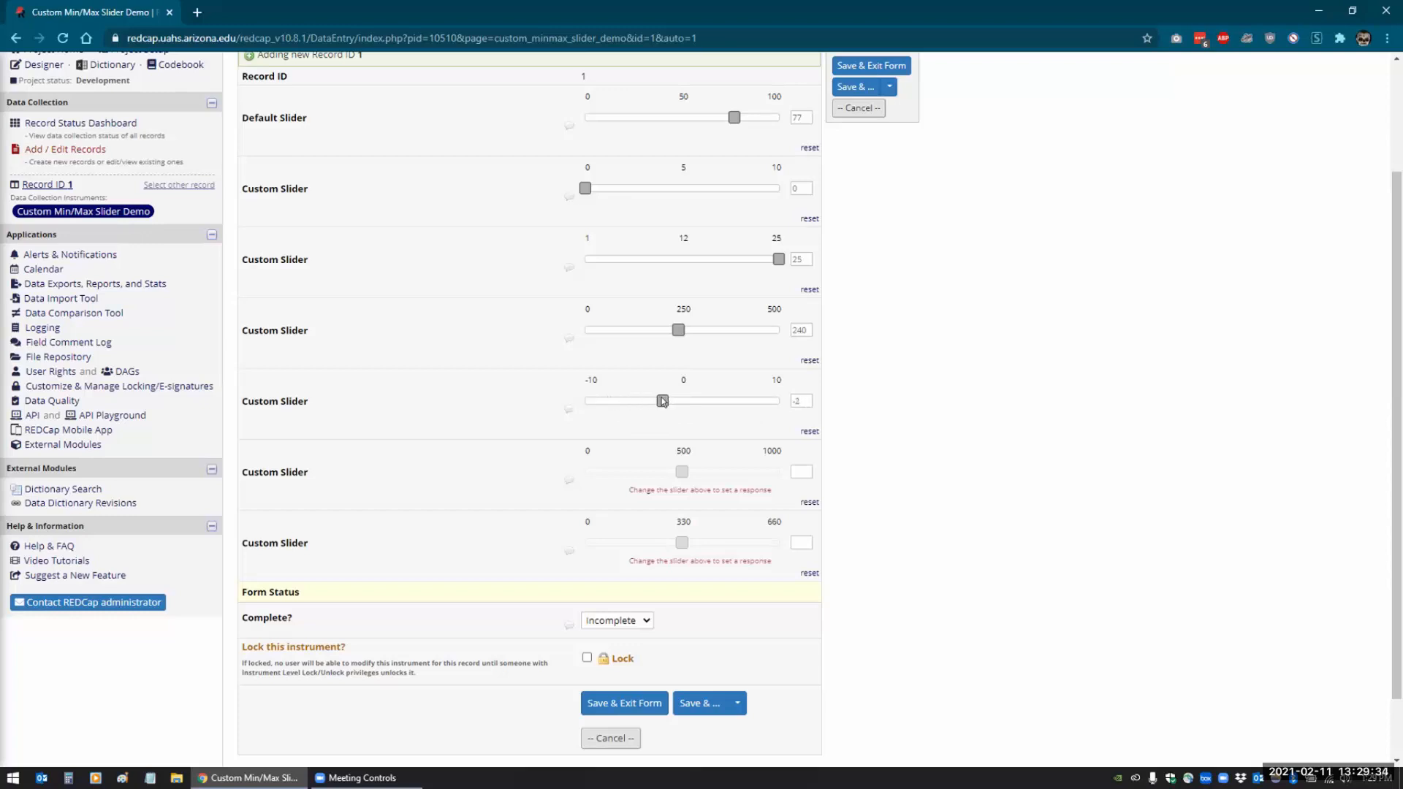
drag(662, 400, 776, 400)
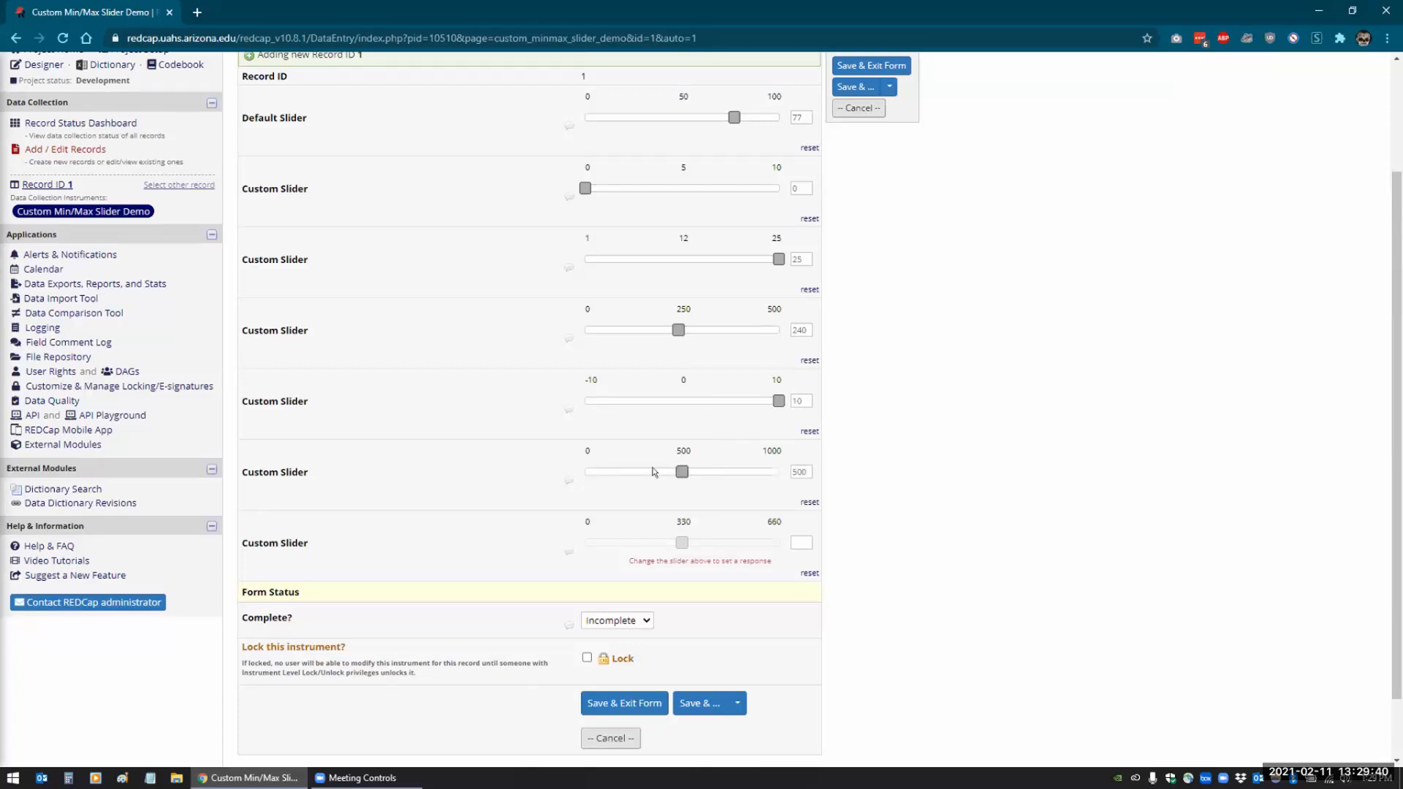
- Drag the 0–1000 custom slider to a value of 290
drag(682, 472, 597, 472)
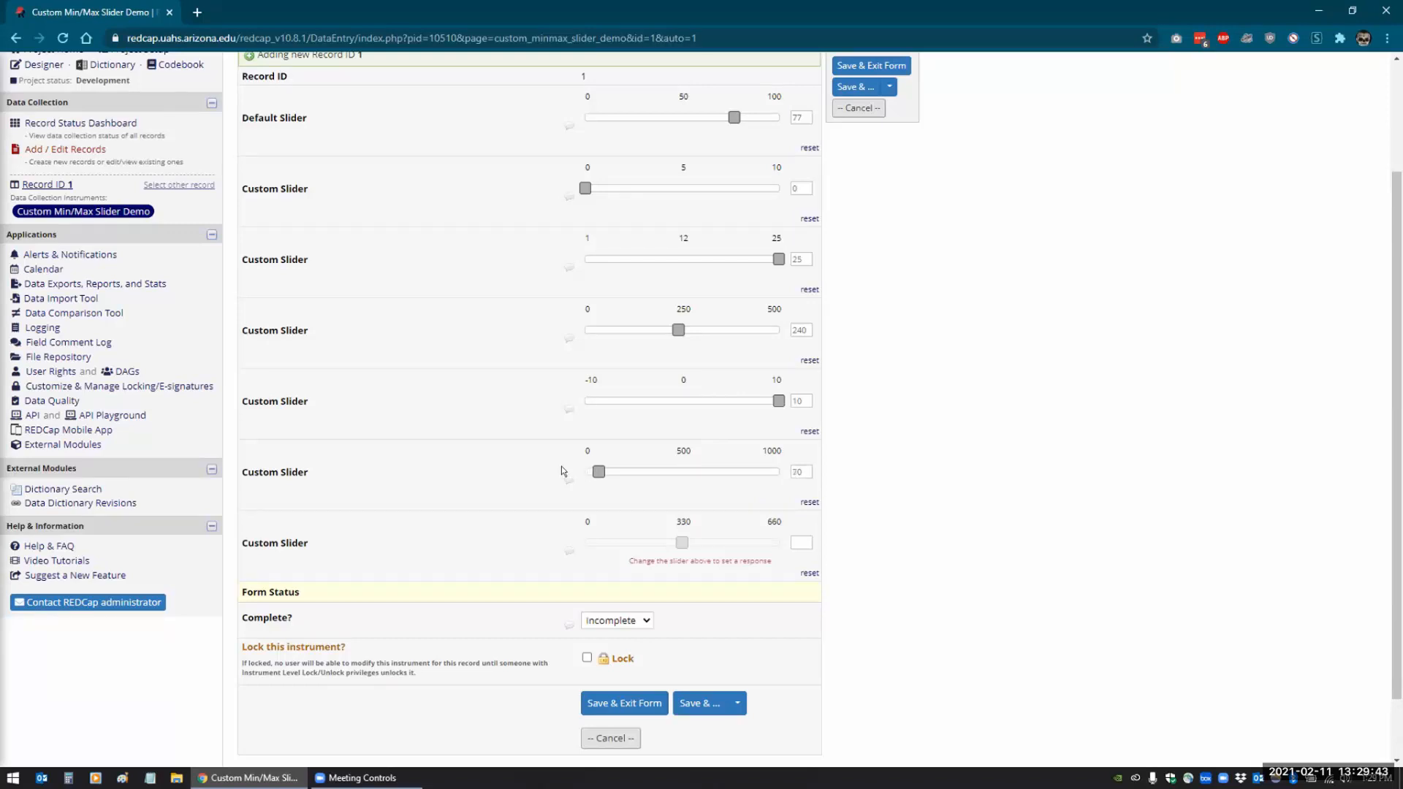
drag(599, 472, 615, 471)
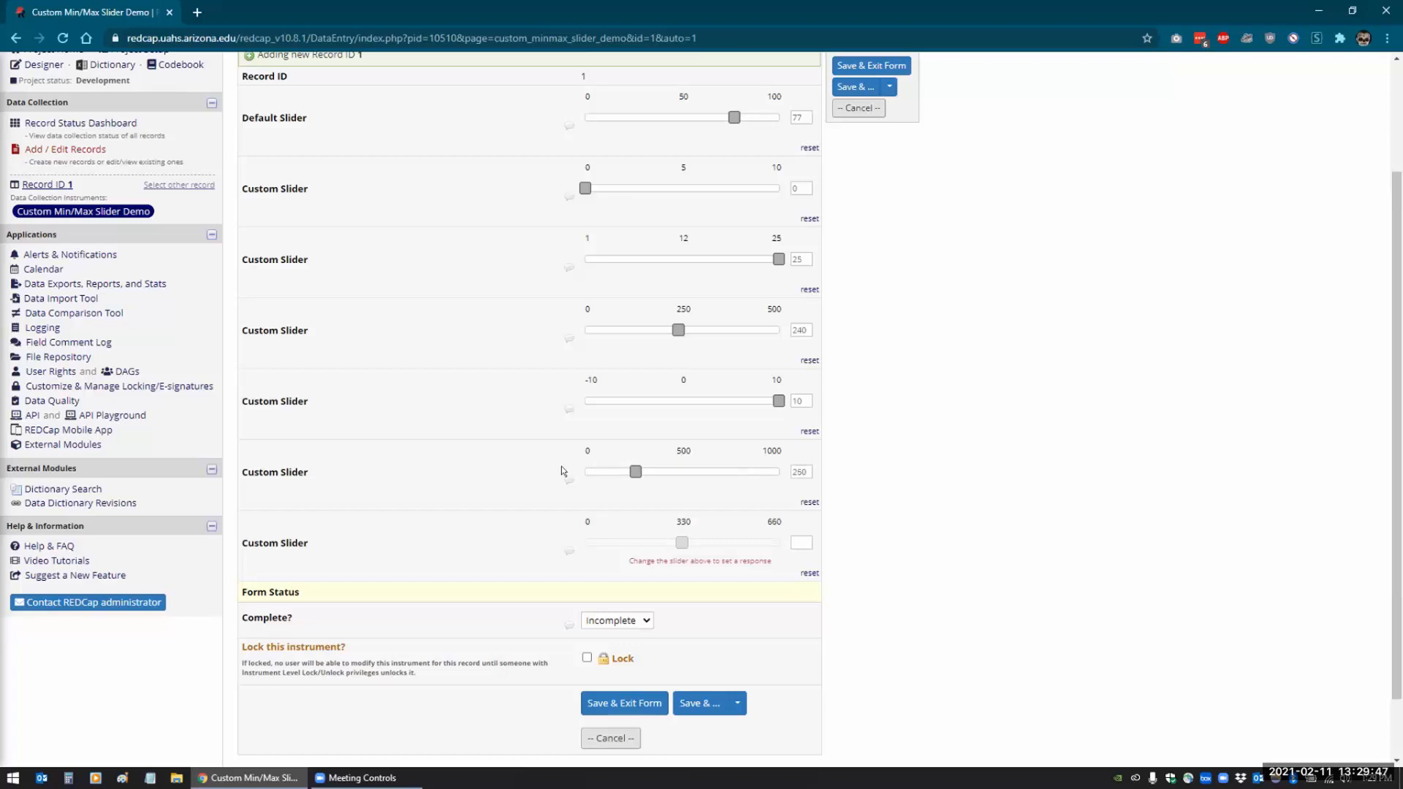
drag(636, 472, 642, 472)
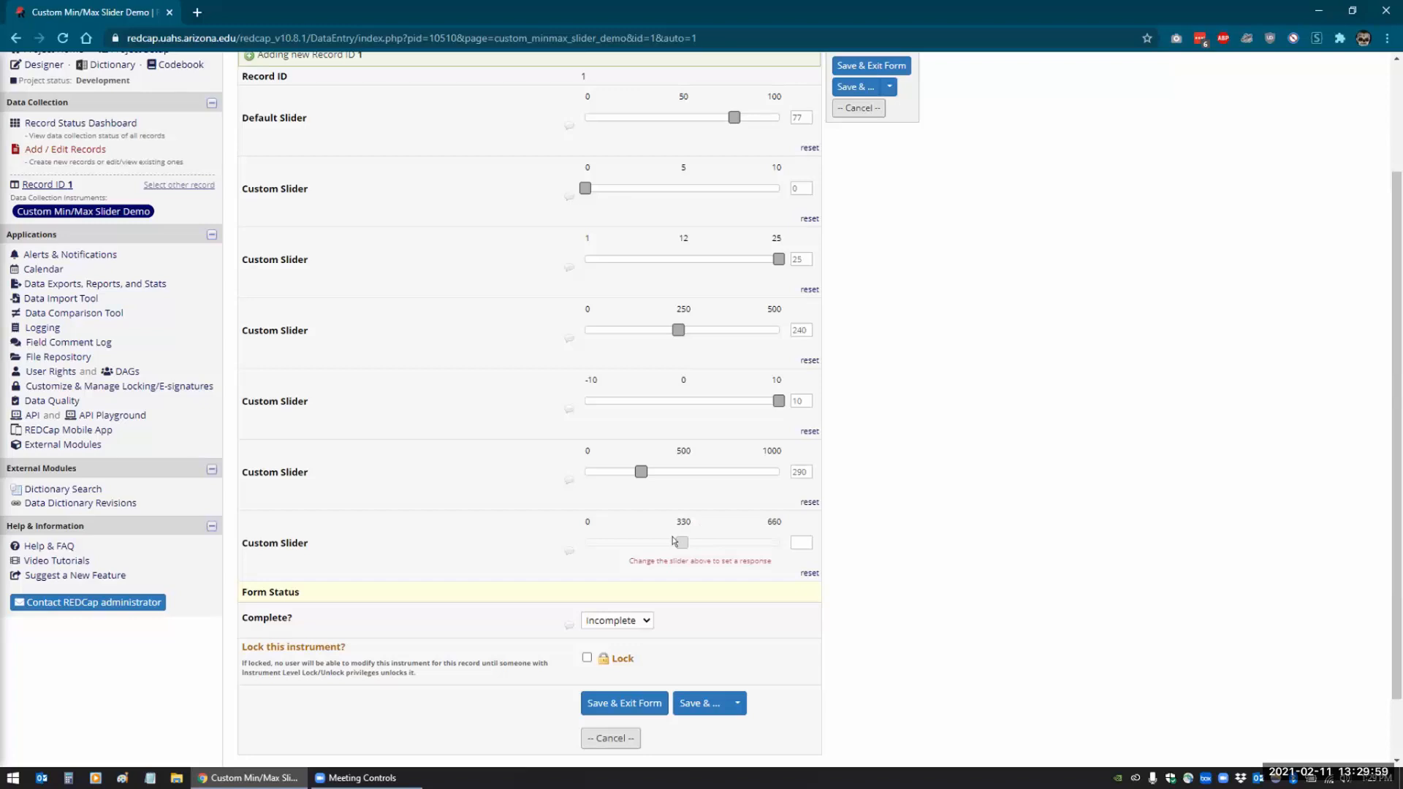
- Activate the 0–660 custom slider and drag it in steps to 174
click(682, 540)
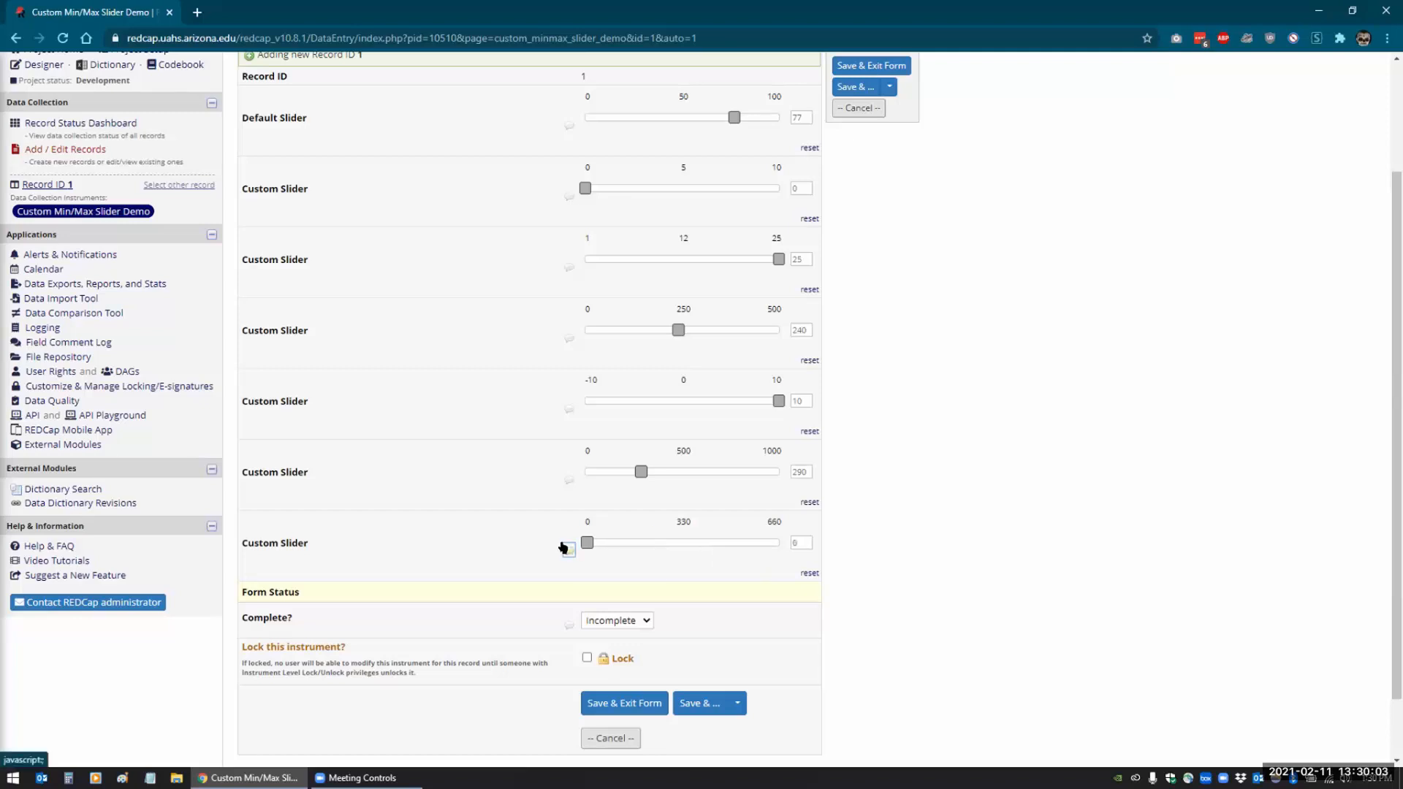
drag(587, 542, 593, 542)
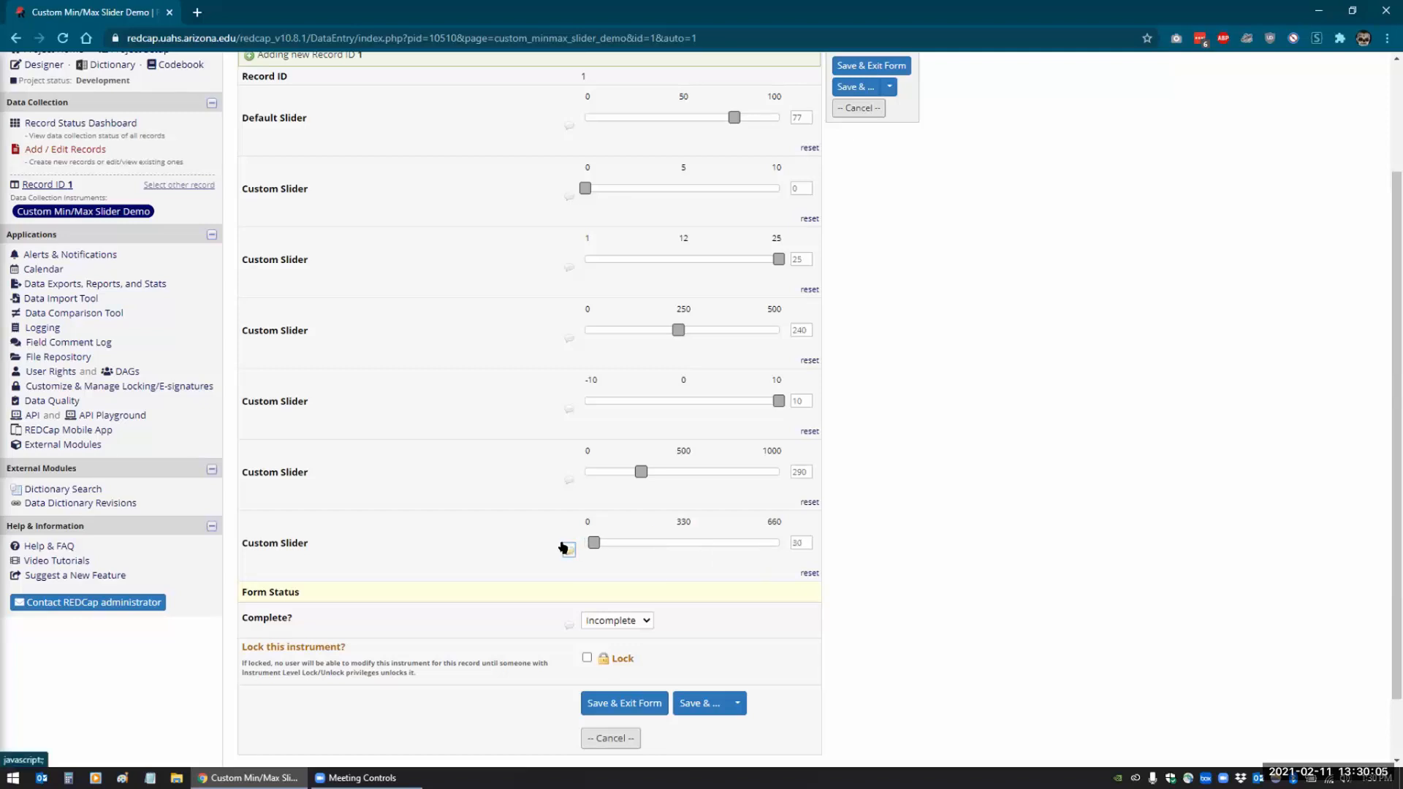
drag(593, 542, 604, 542)
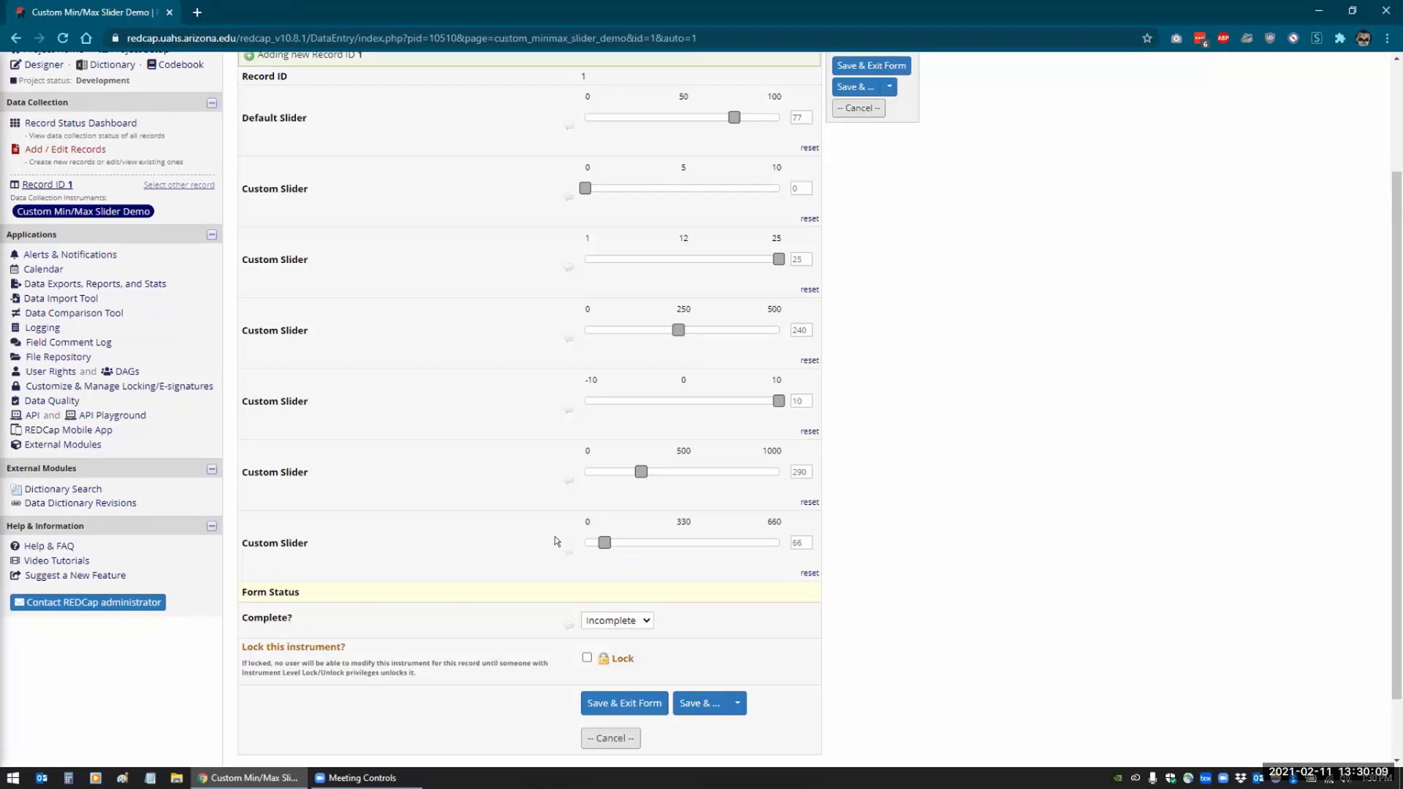
drag(603, 542, 612, 542)
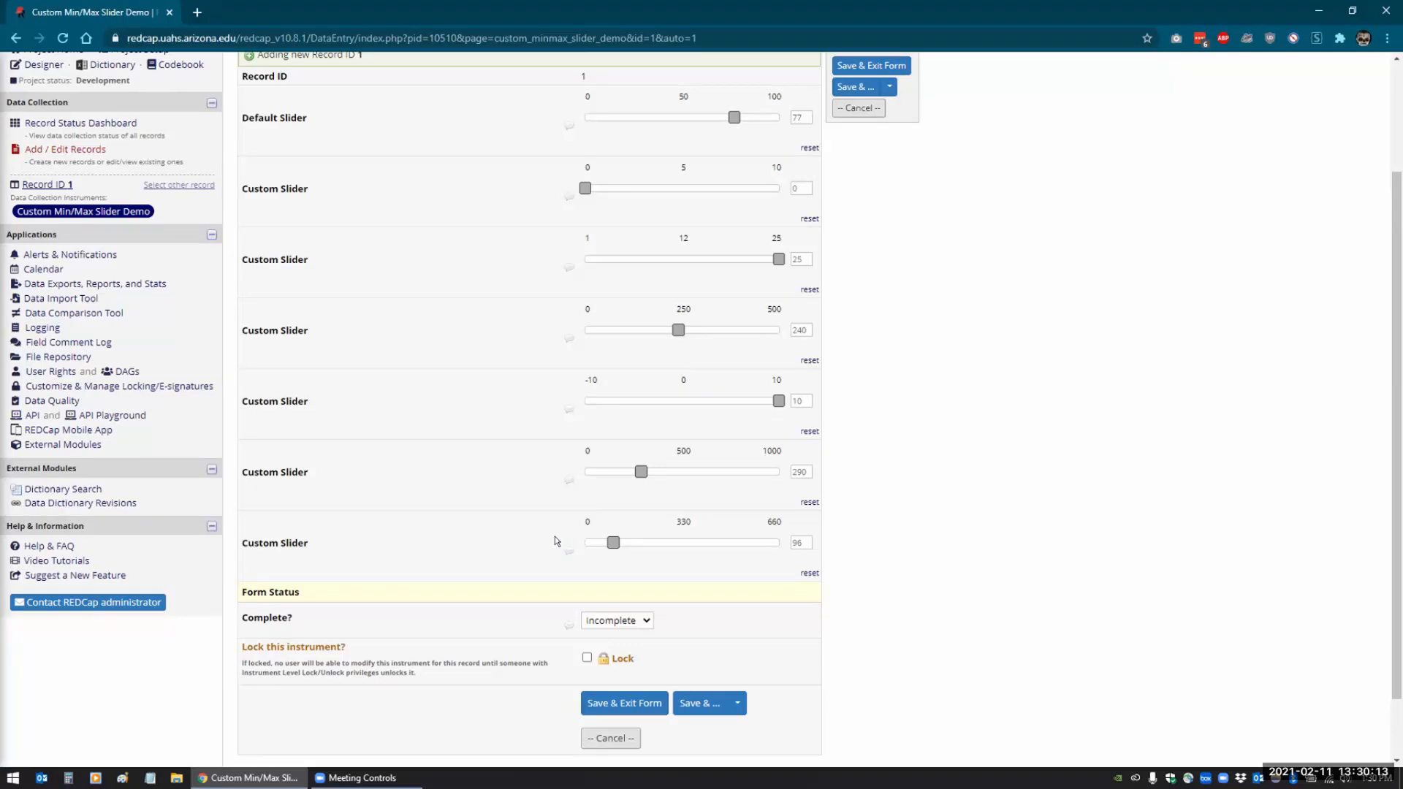
drag(612, 542, 623, 542)
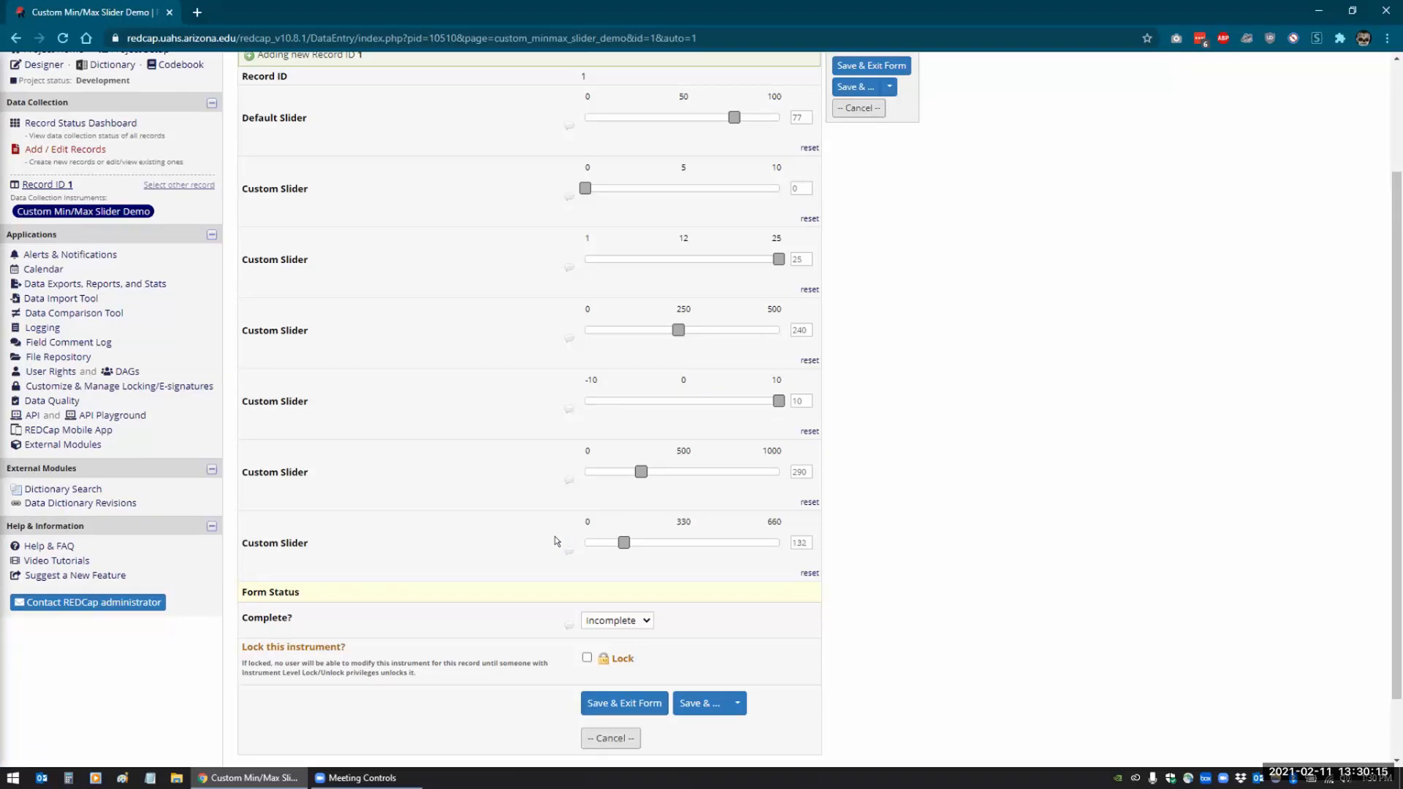
drag(624, 542, 636, 542)
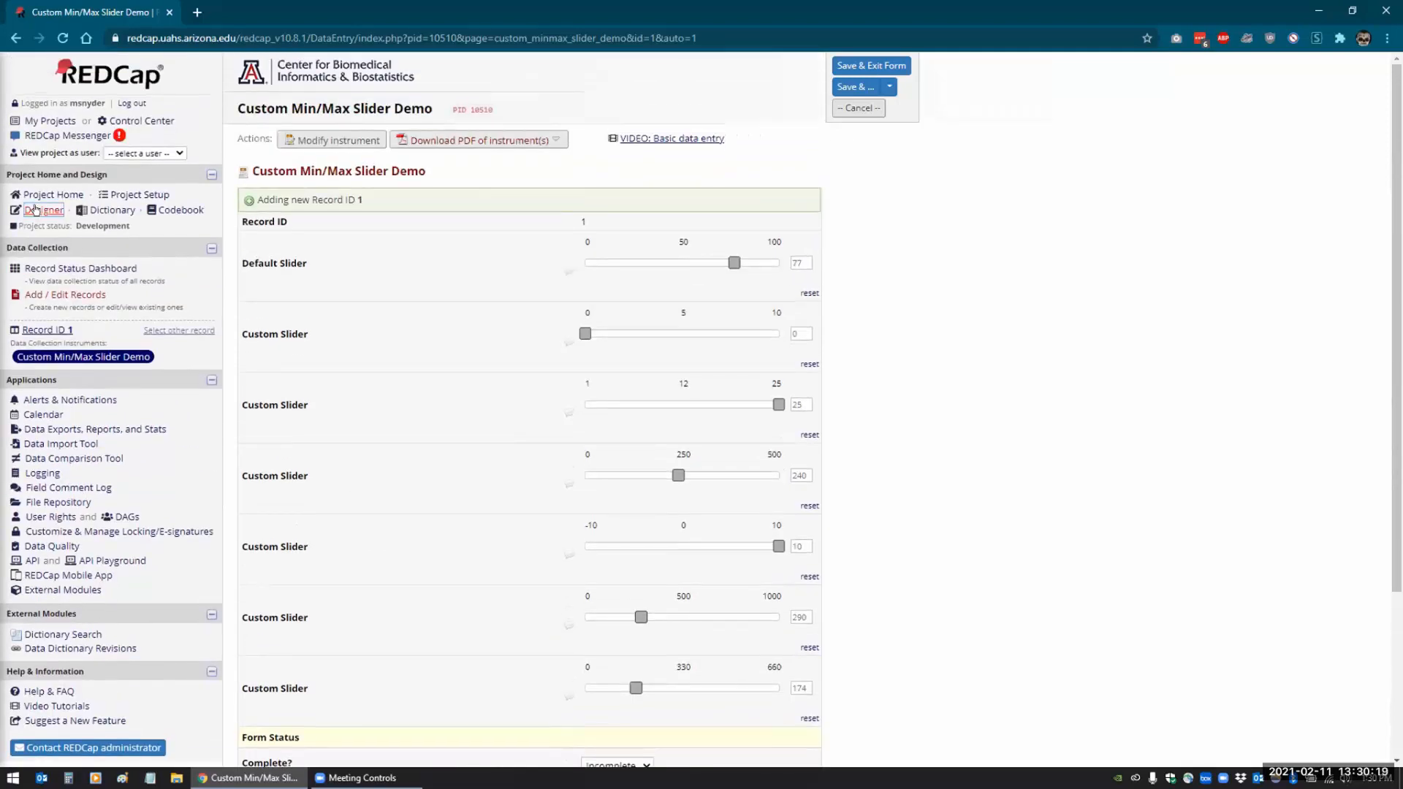
- Leave the record unsaved and open the custom_04 slider field for editing in the Online Designer
click(42, 209)
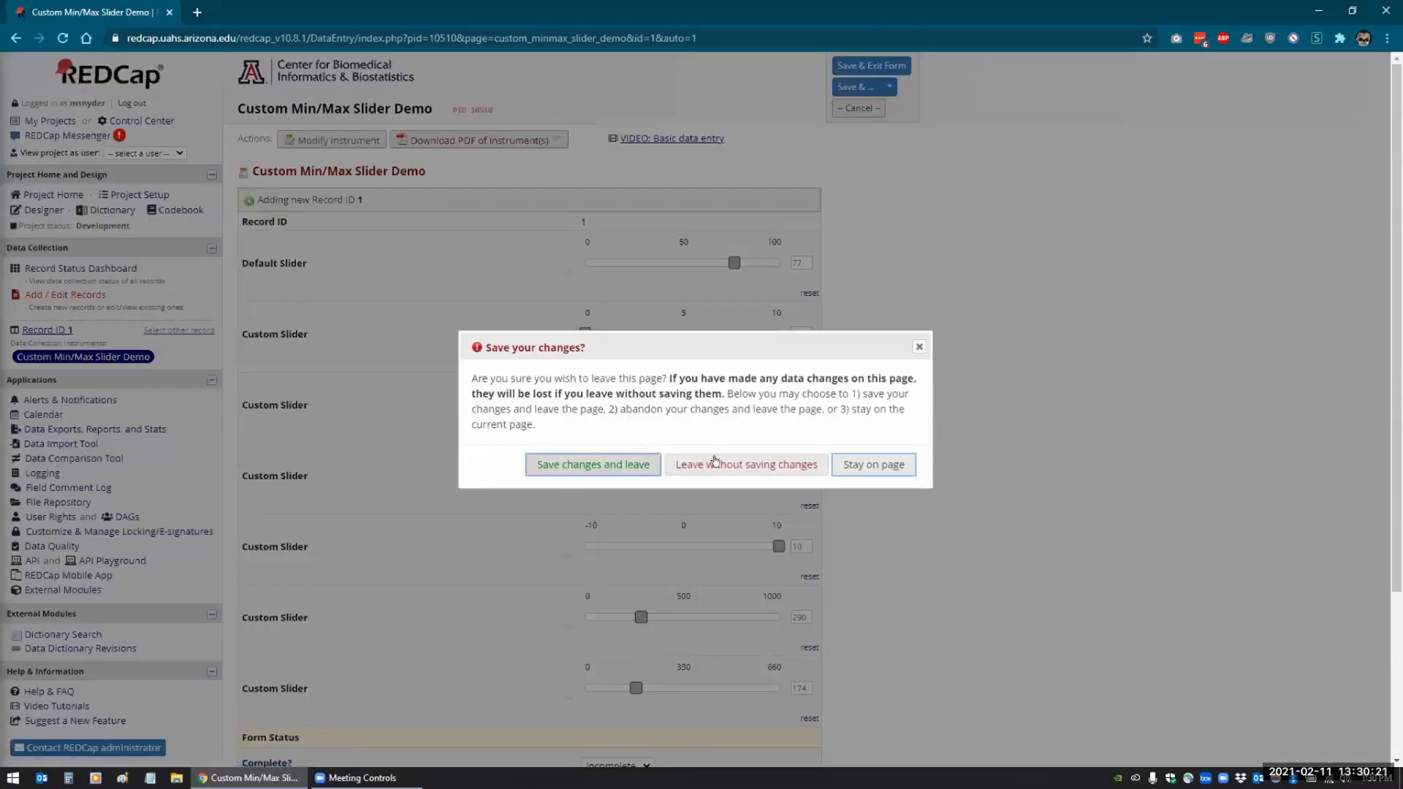
click(745, 463)
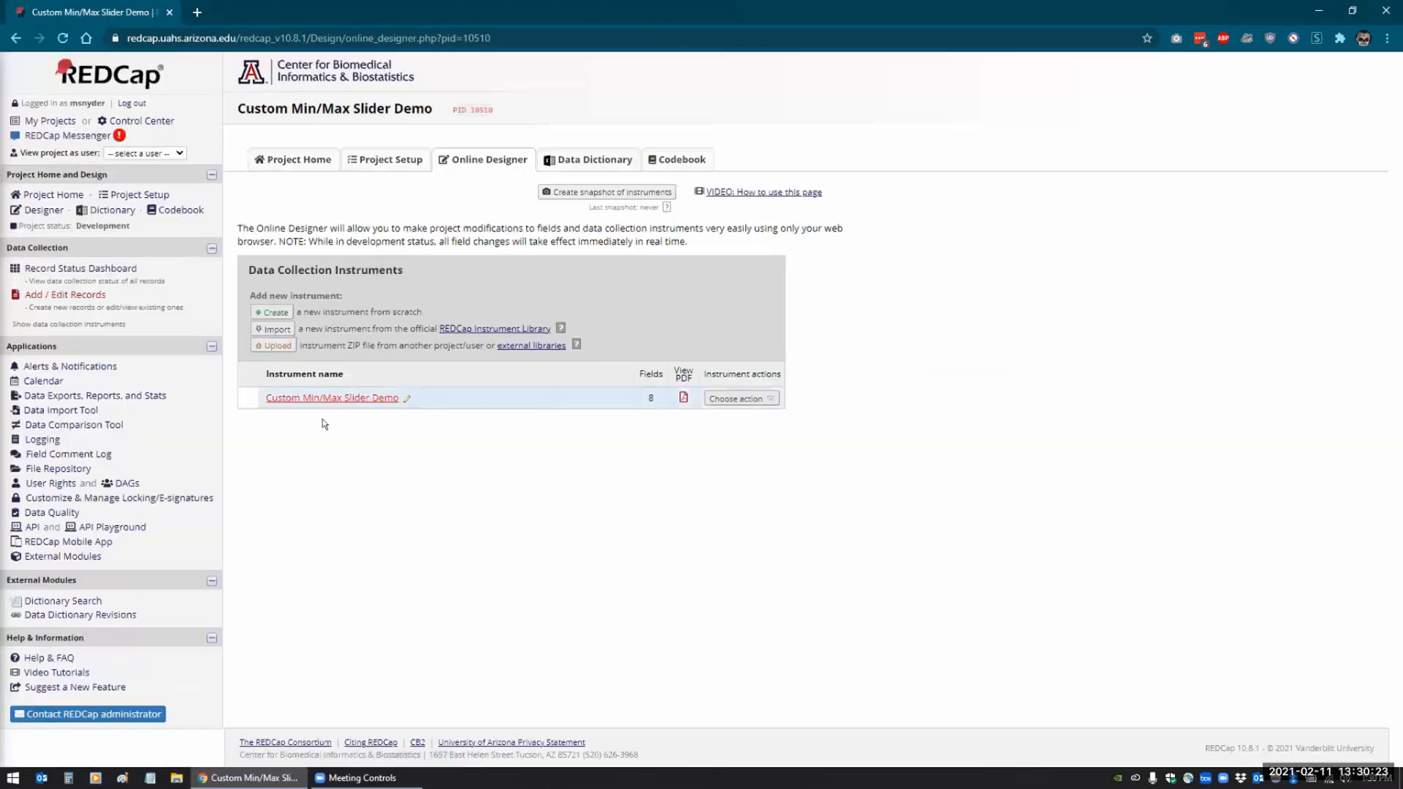
click(332, 397)
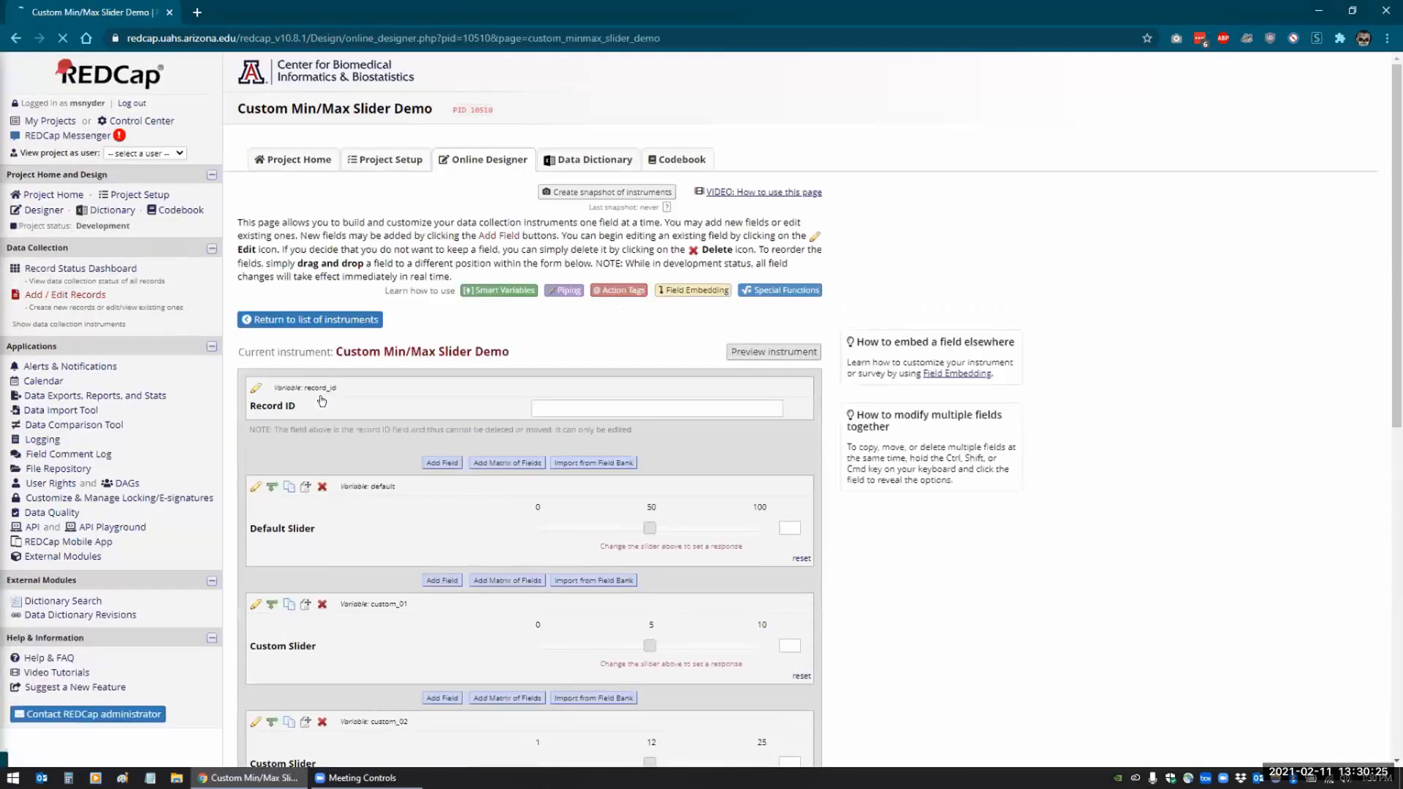
scroll(down, 3)
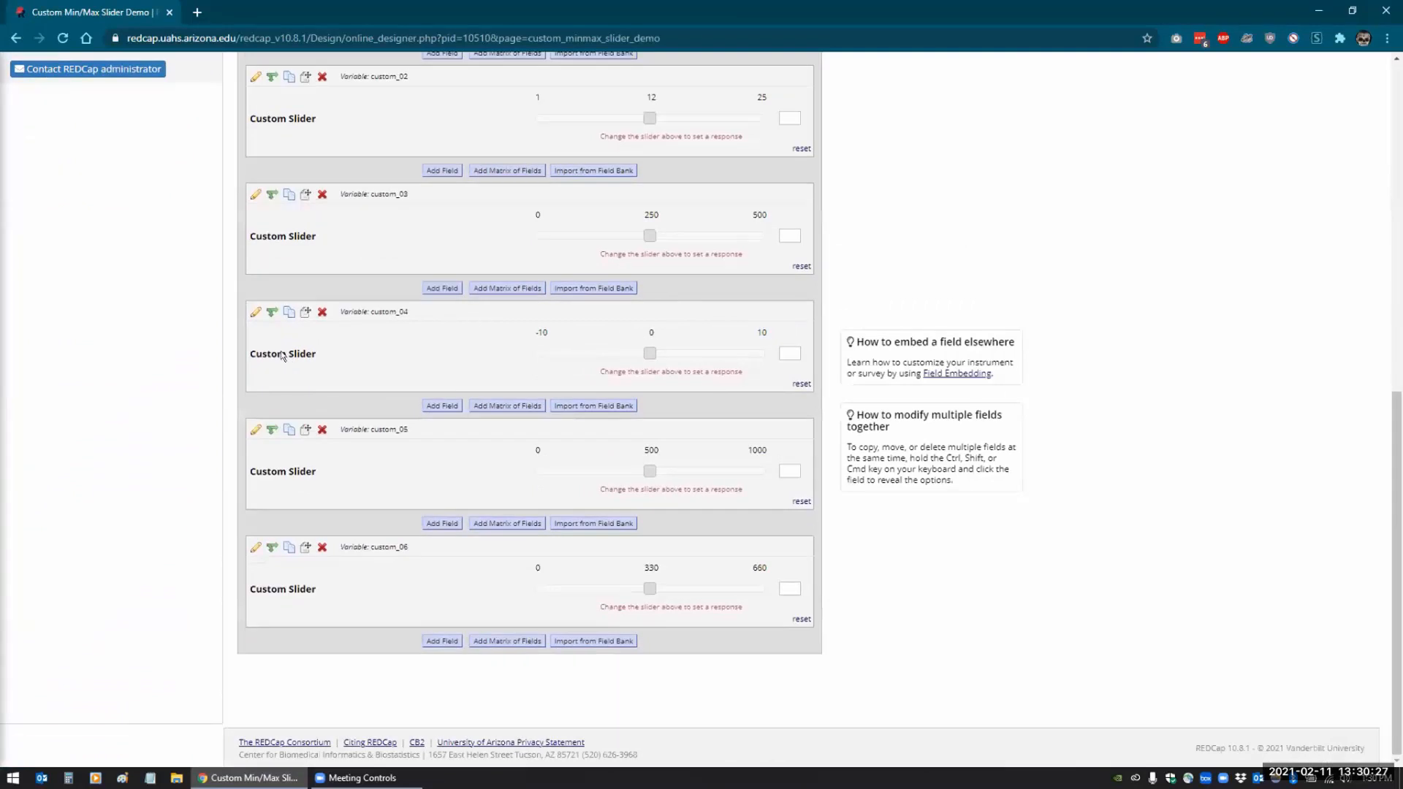
click(254, 311)
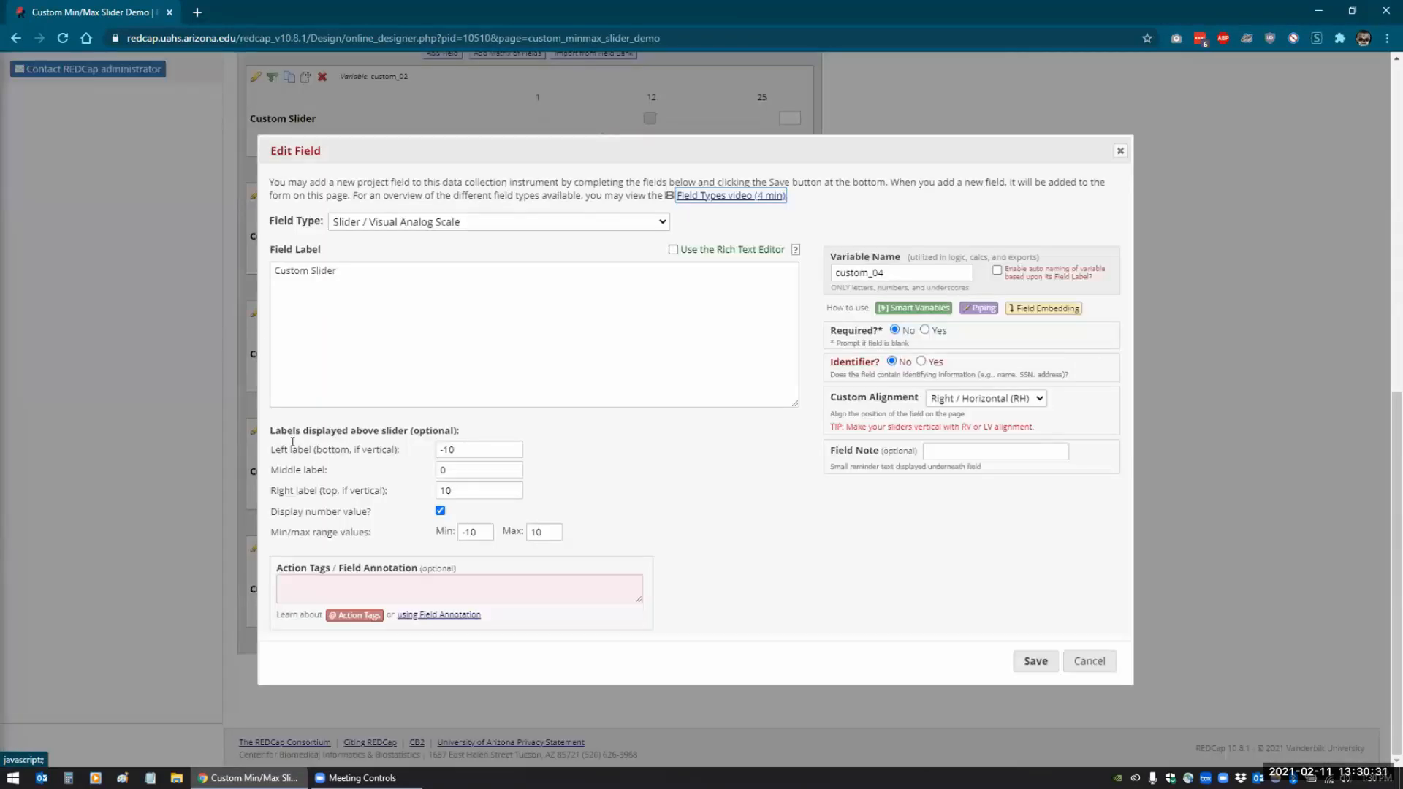
click(480, 448)
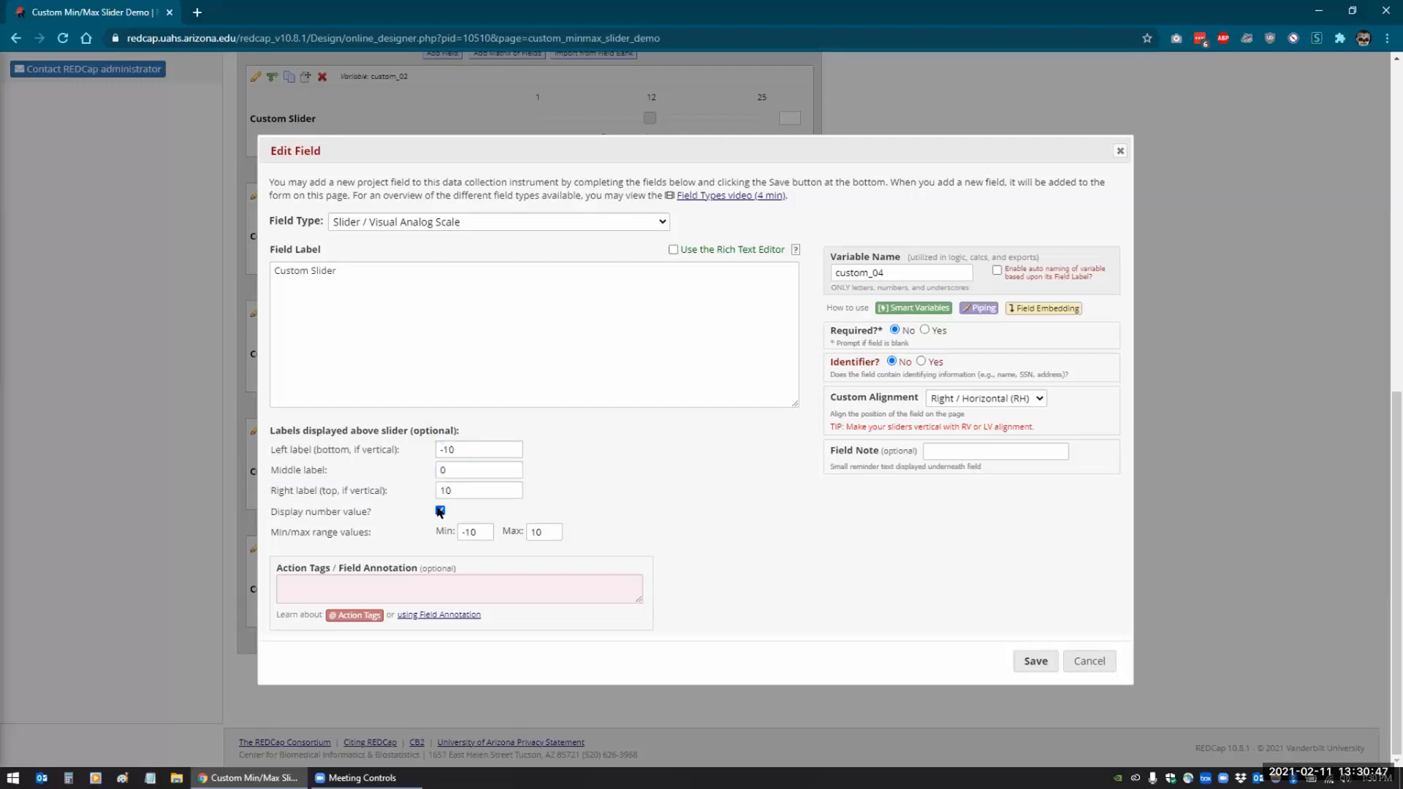
click(473, 530)
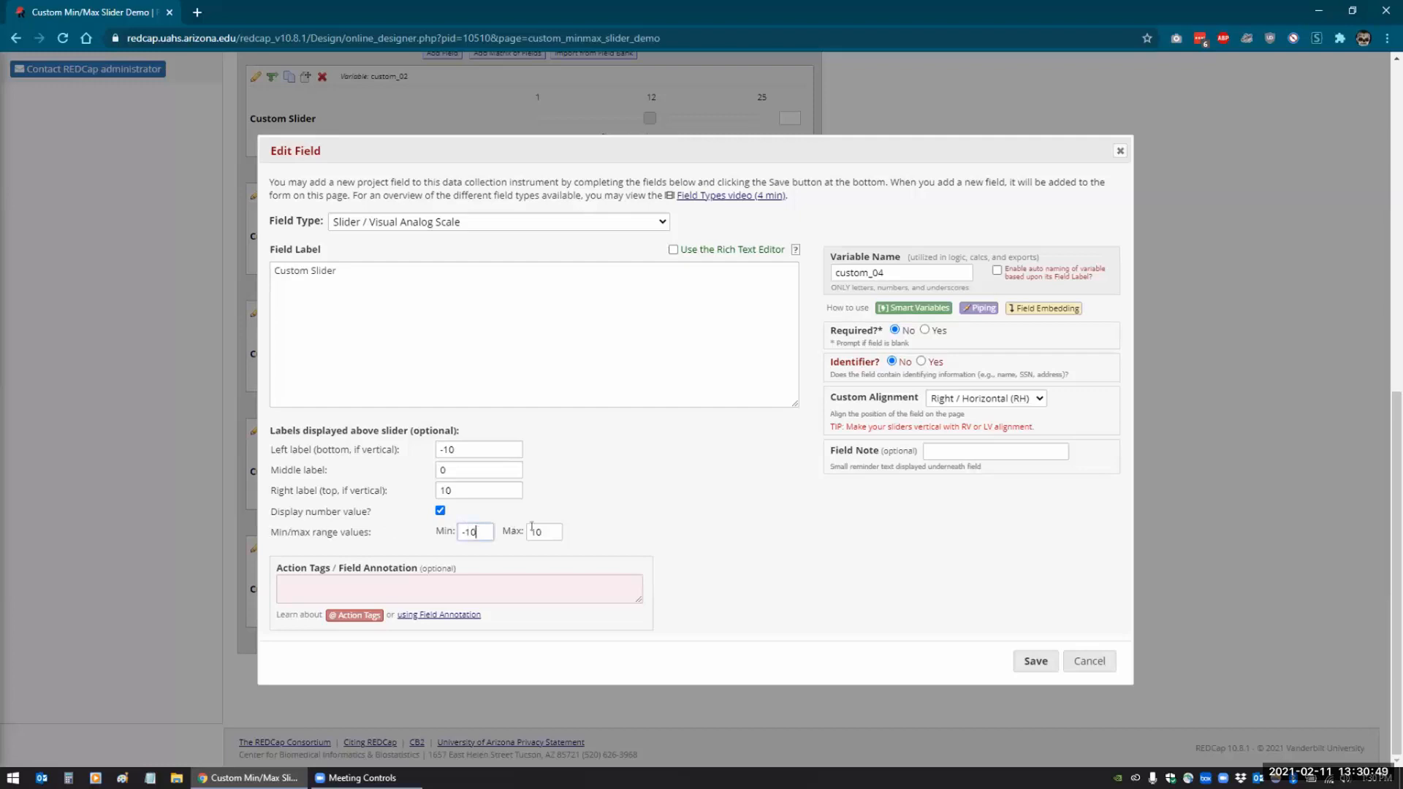